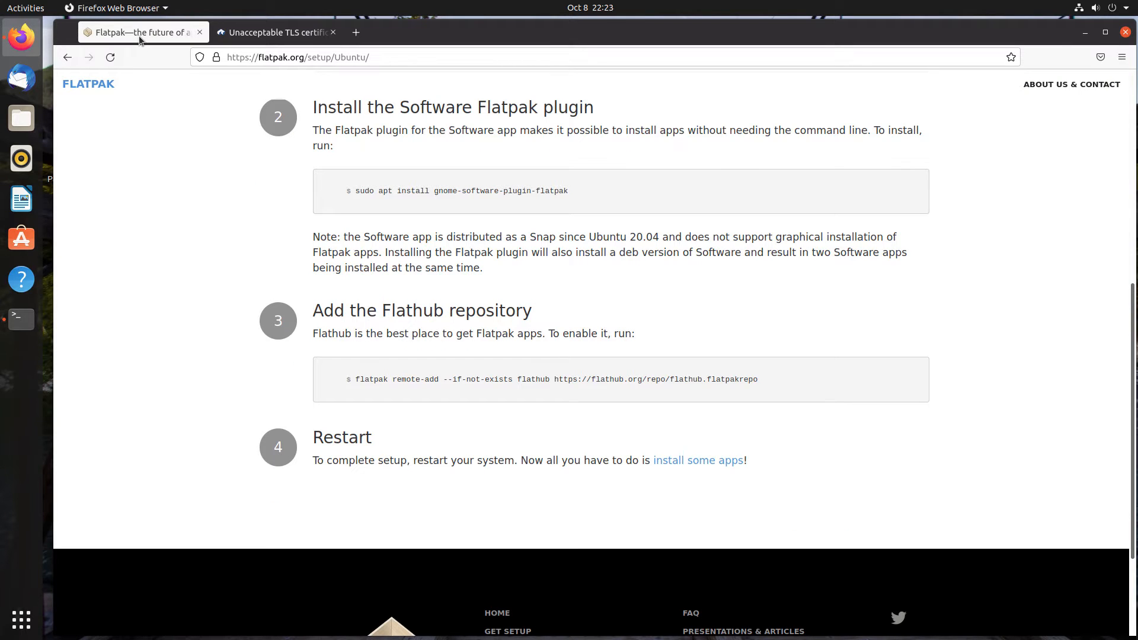
- Scroll the Flatpak Ubuntu Quick Setup page back to the top
scroll(up, 3)
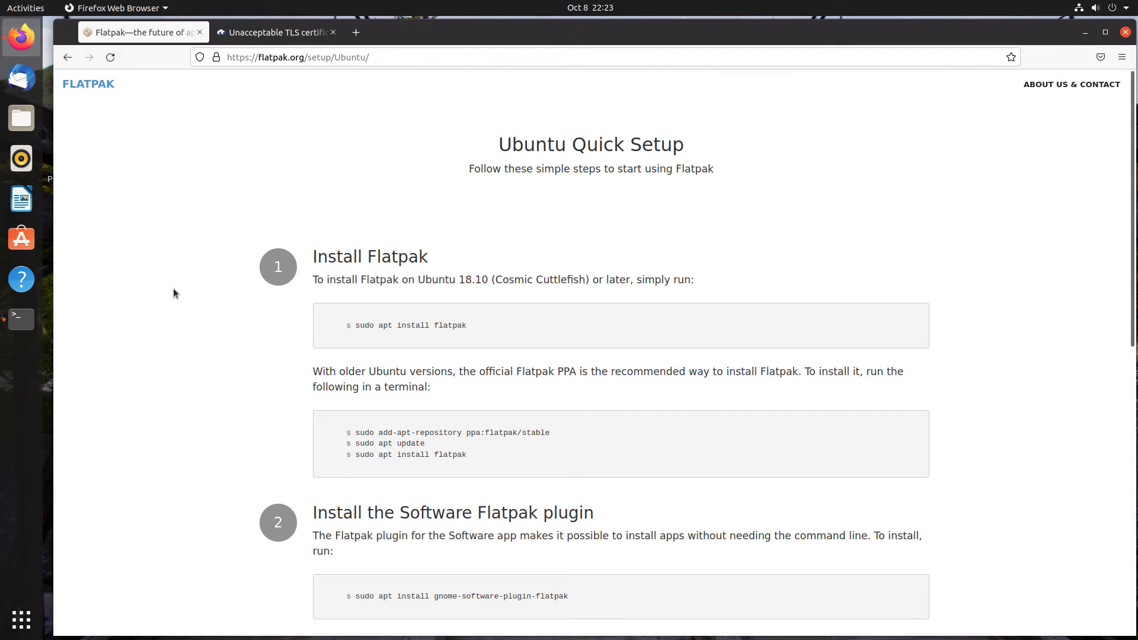
mouse_move(243, 284)
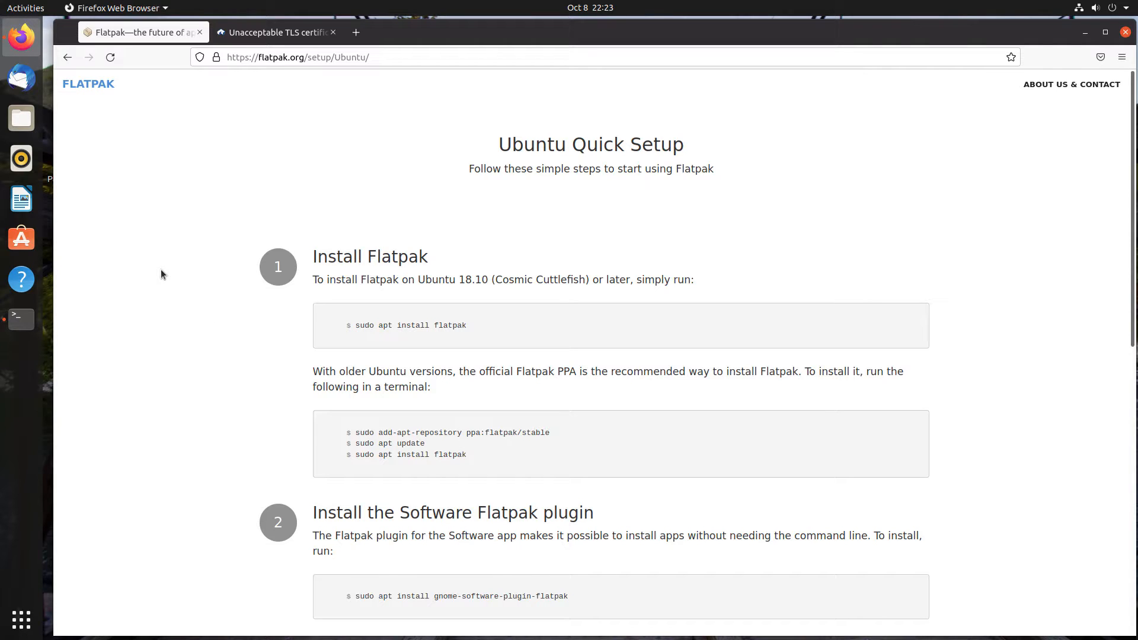
mouse_move(194, 295)
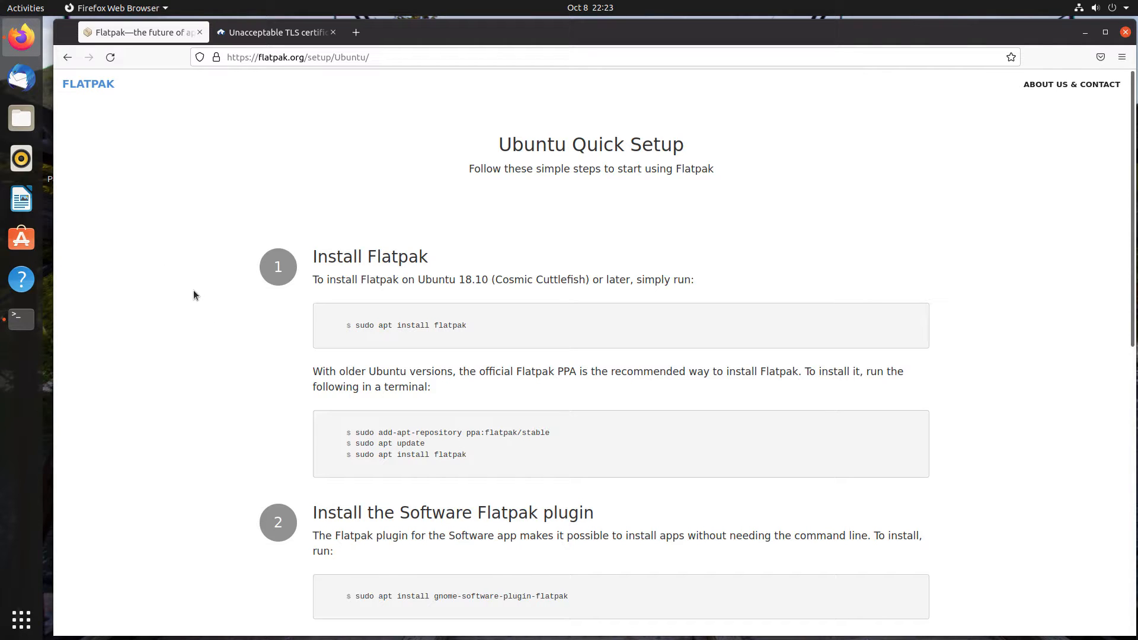
mouse_move(160, 311)
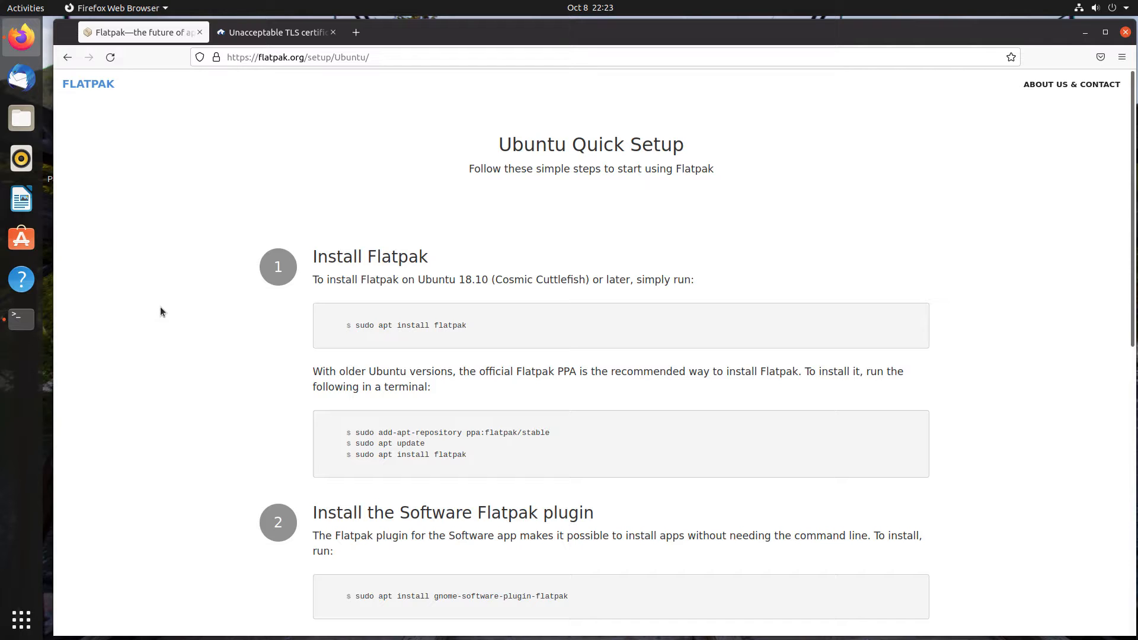
mouse_move(112, 316)
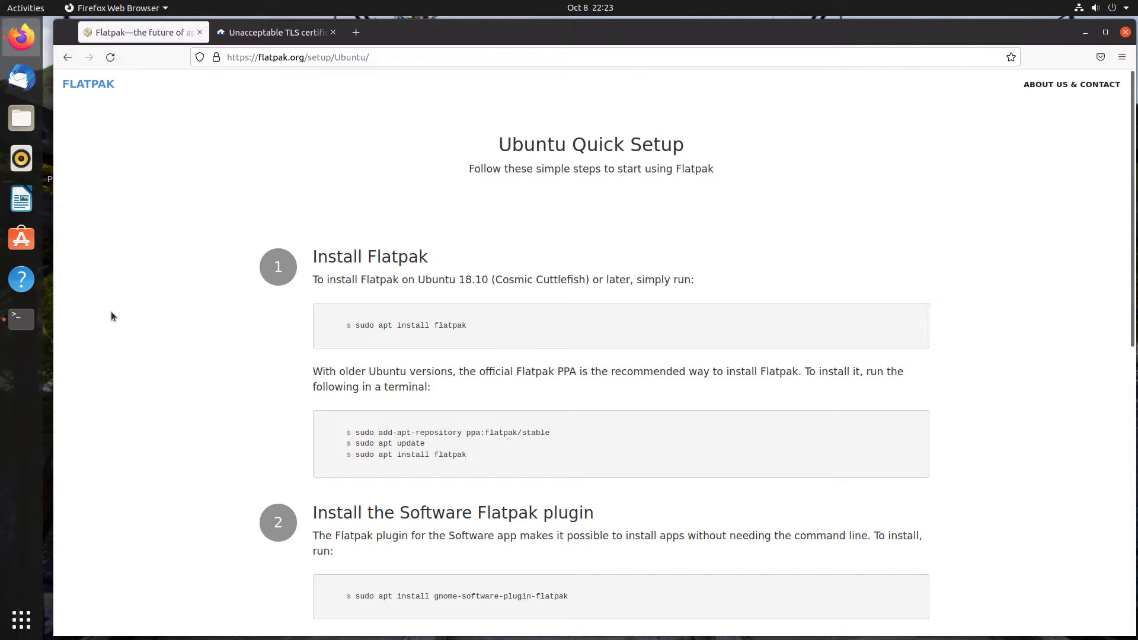
mouse_move(133, 309)
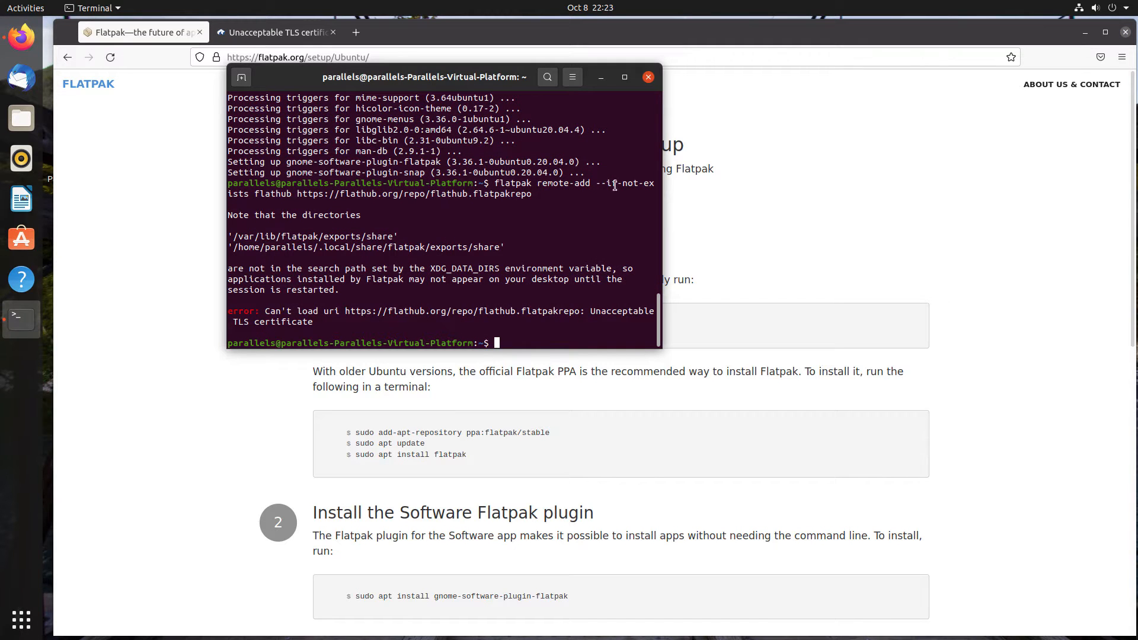
- Search 'term' in the Activities overview and launch Terminal
click(647, 77)
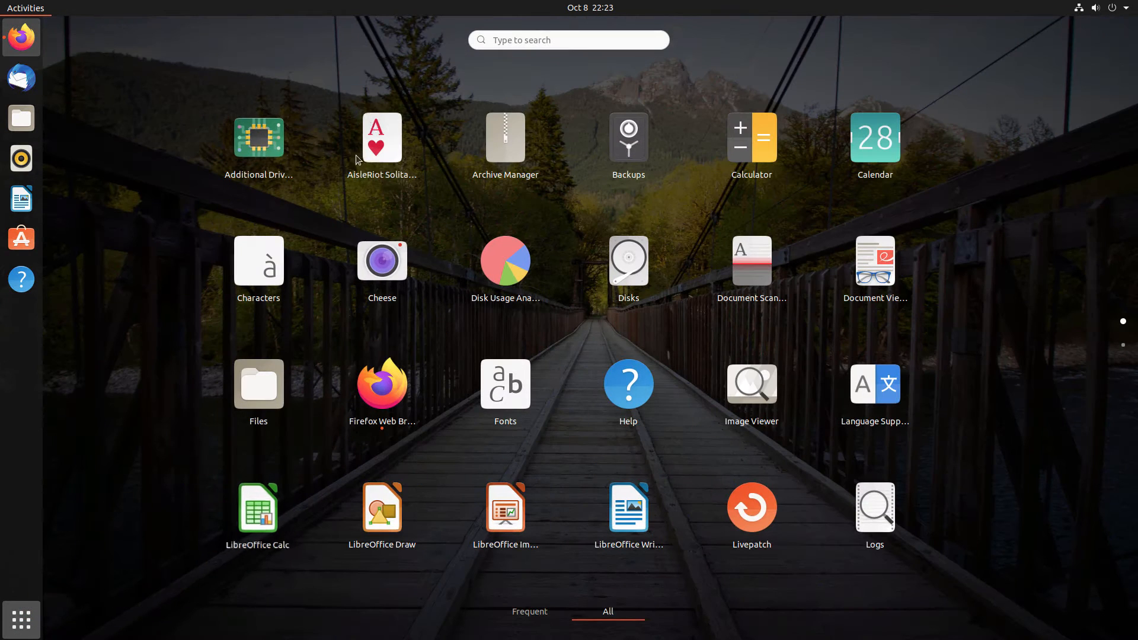
right_click(568, 39)
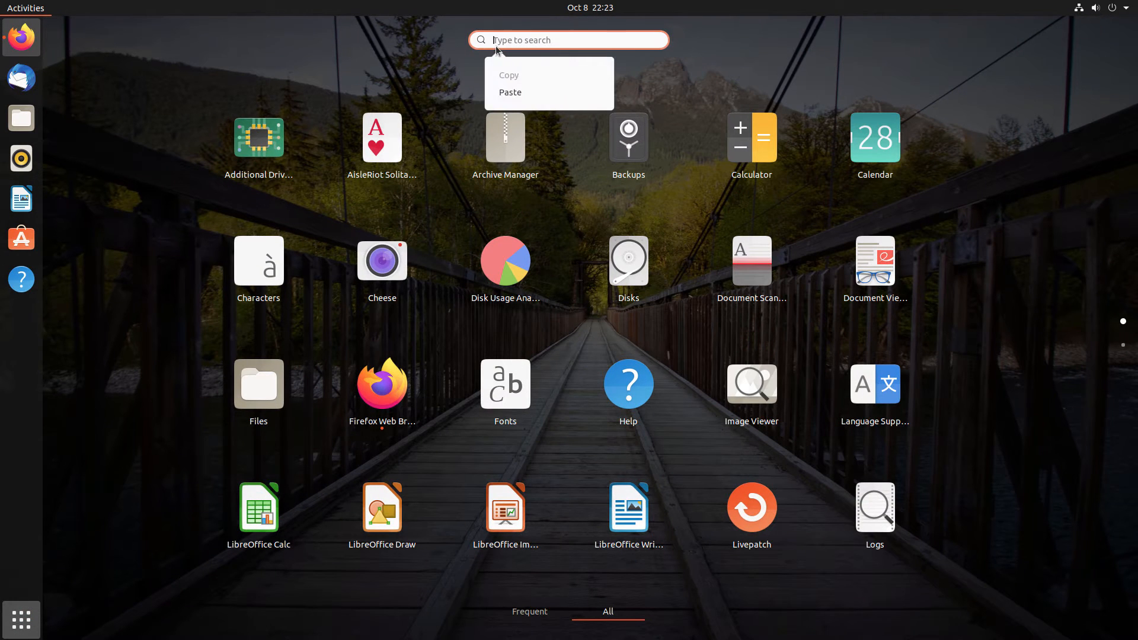
text(terl)
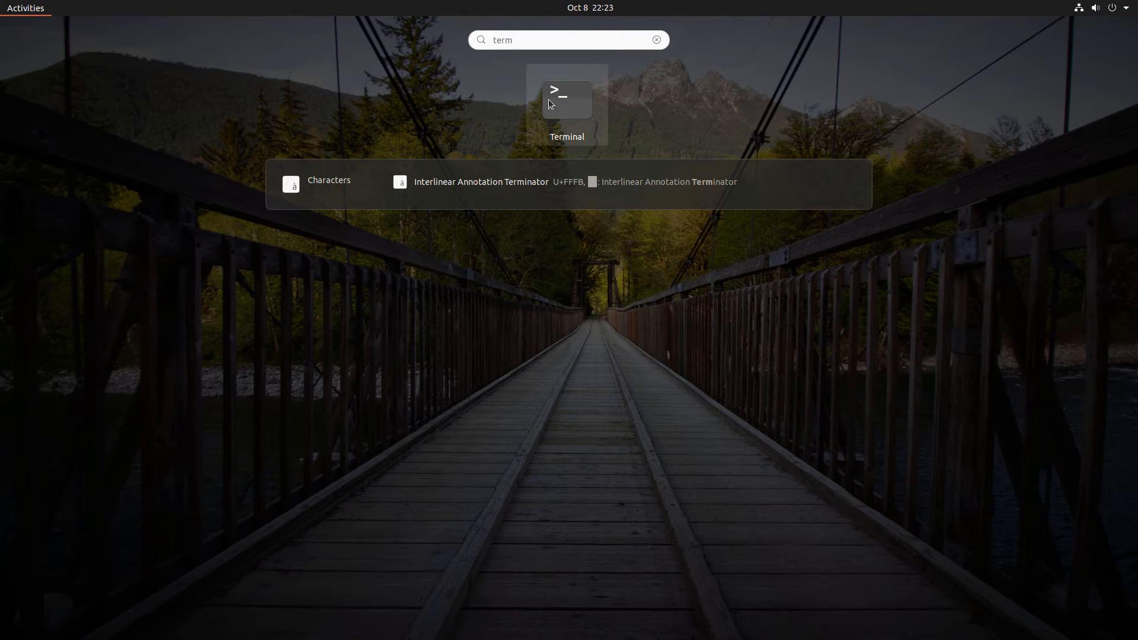
click(567, 105)
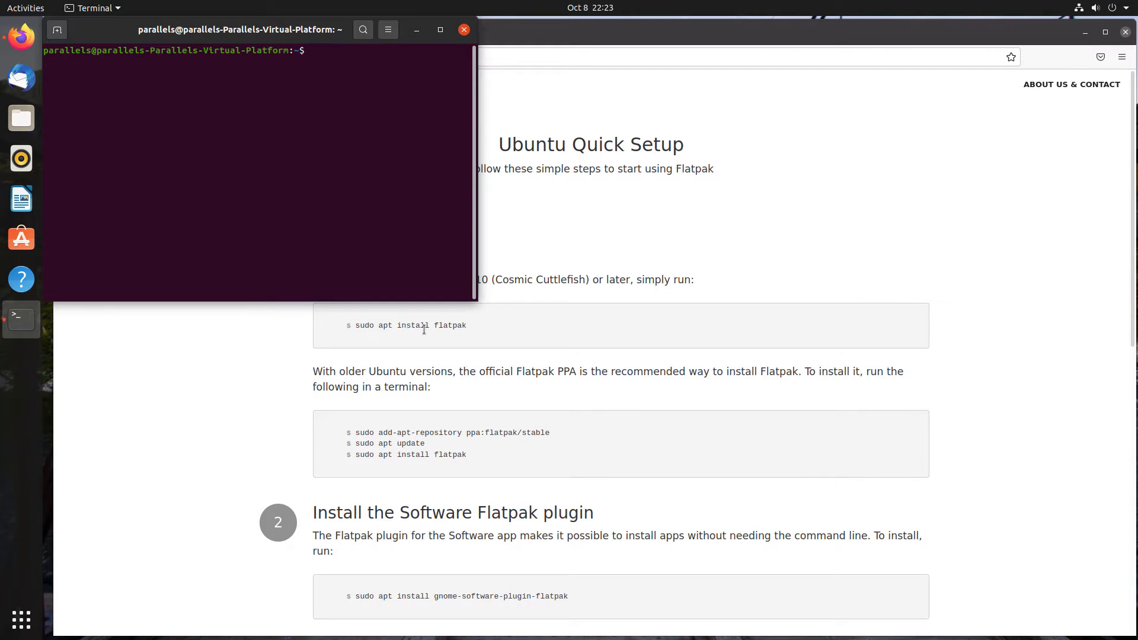
- Paste and run 'sudo apt install --reinstall ca-certificates' in the terminal
right_click(312, 50)
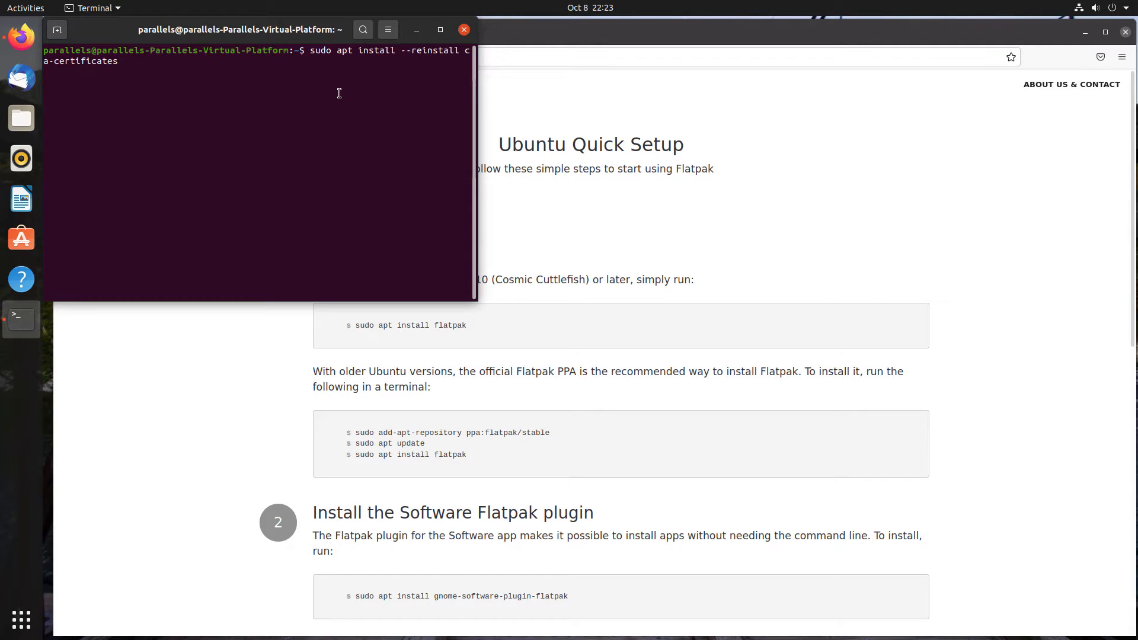
key(ctrl+u)
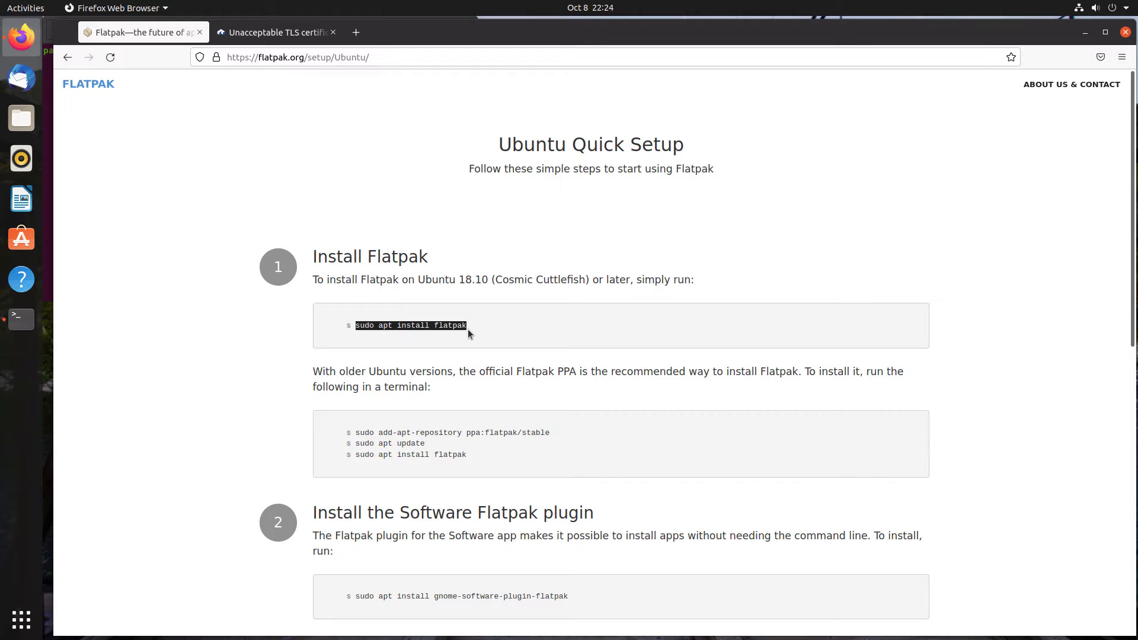
- Paste 'sudo apt install flatpak' into the terminal and run it with the sudo password
click(21, 319)
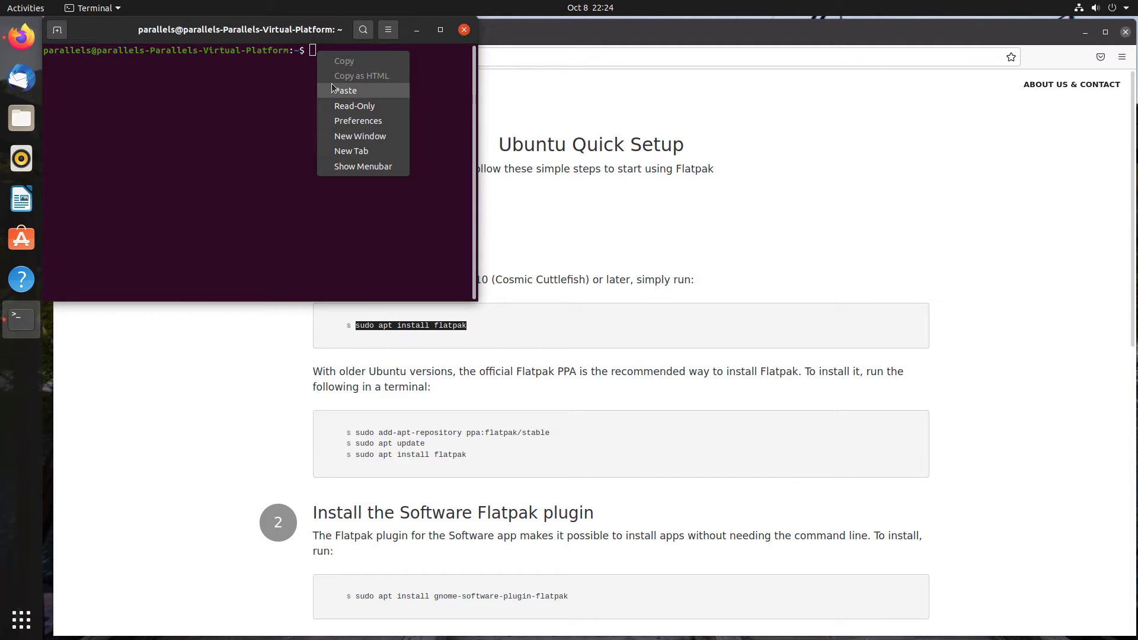
click(345, 90)
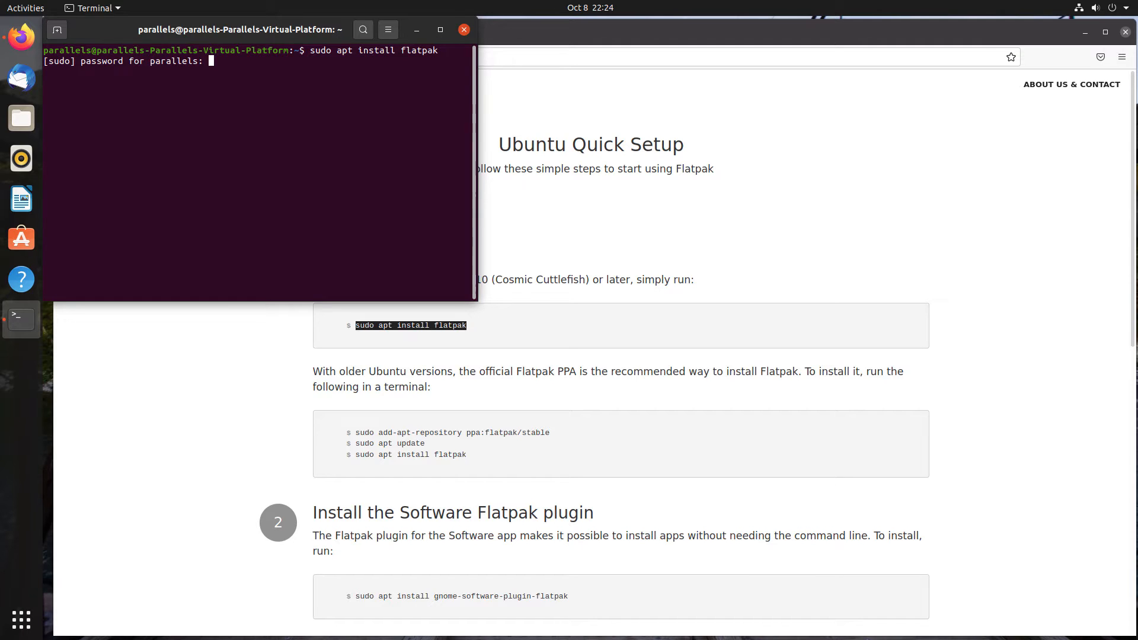
key(Return)
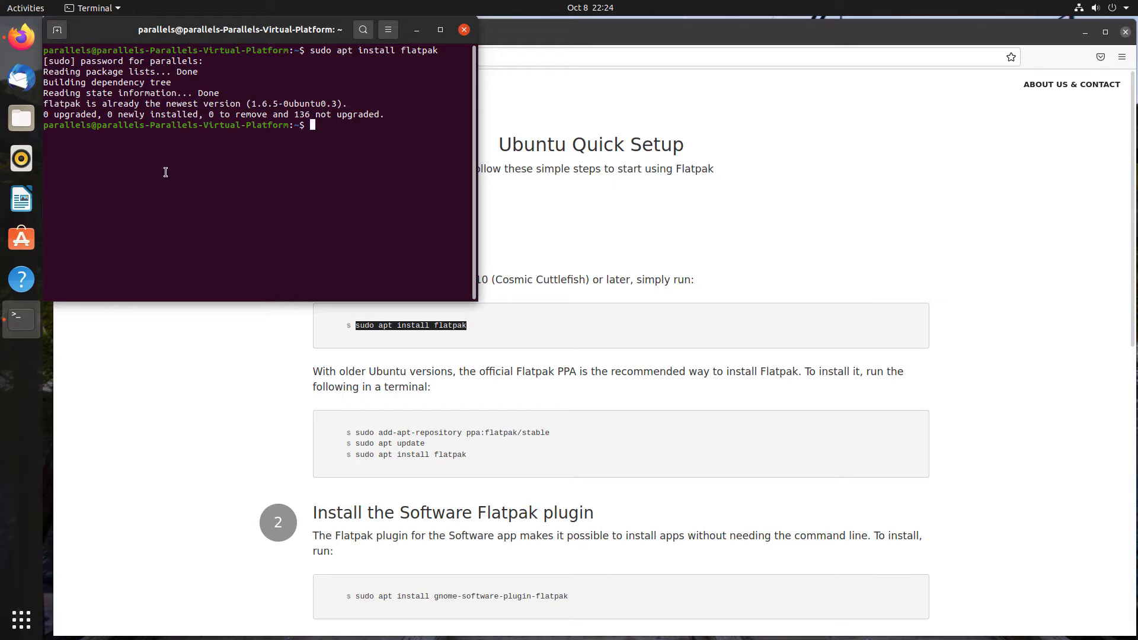
mouse_move(169, 152)
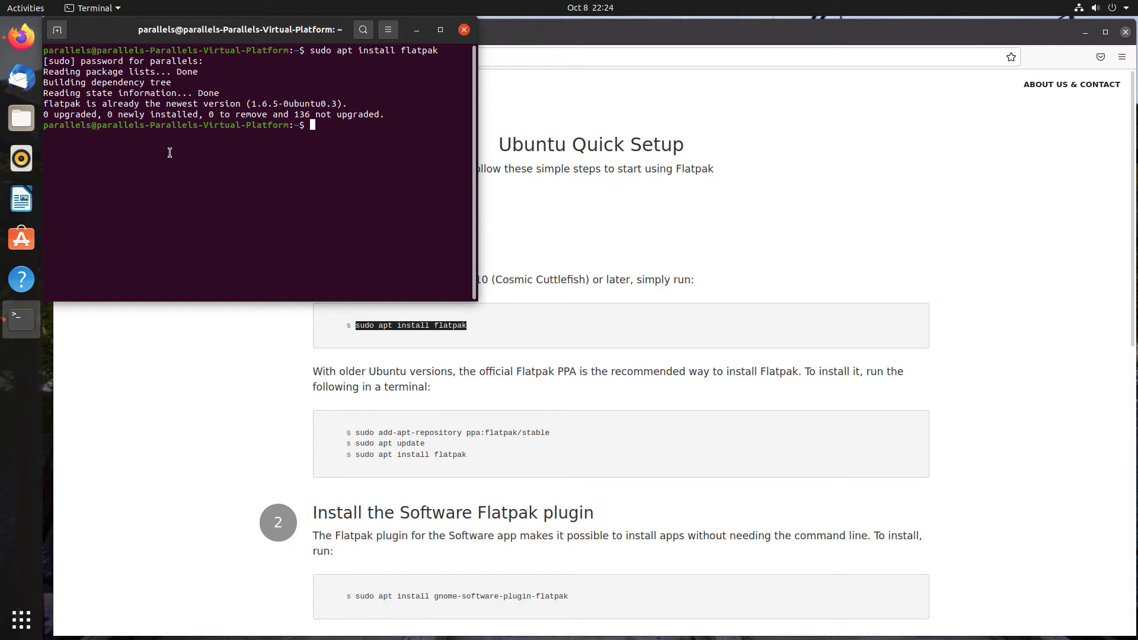
mouse_move(213, 337)
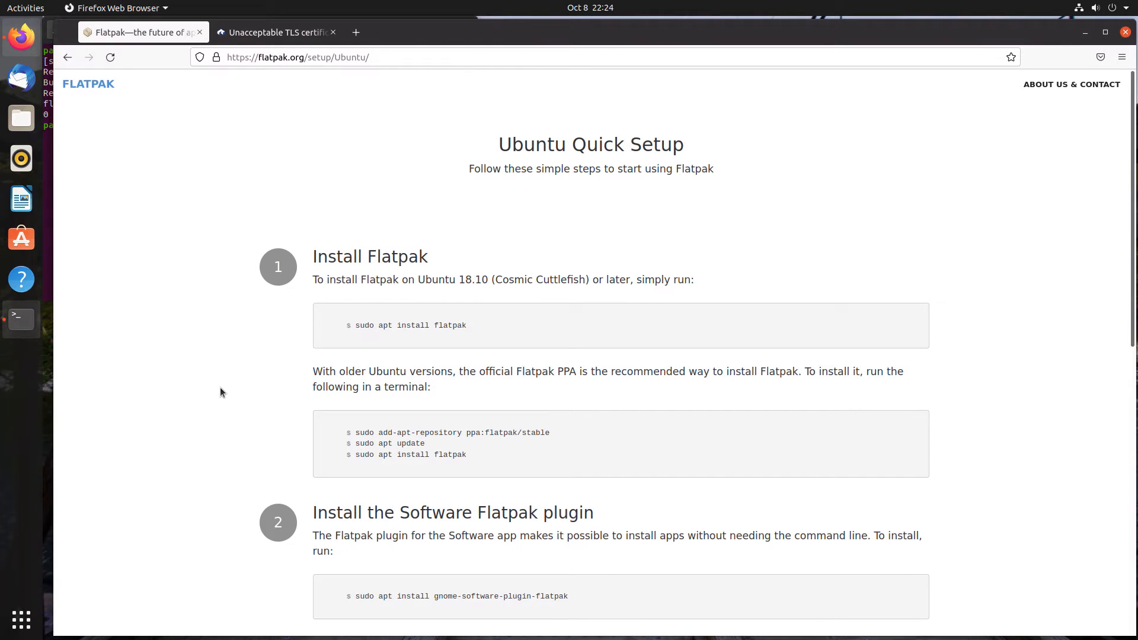
- Select the plugin command on the page and run 'sudo apt install gnome-software-plugin-flatpak'
scroll(down, 3)
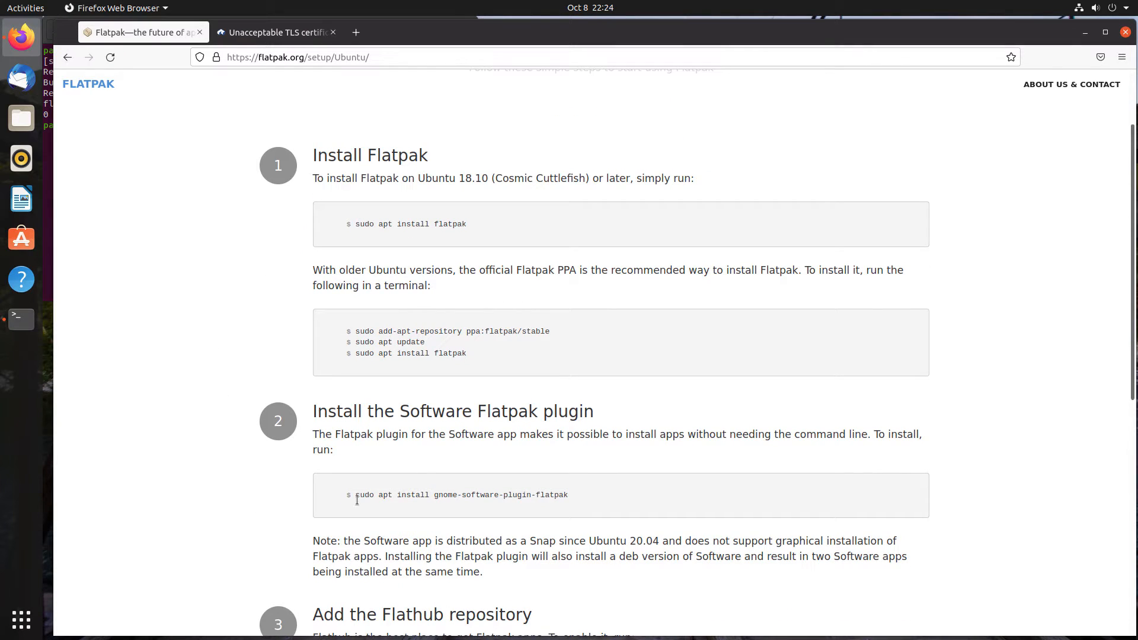
drag(355, 494, 425, 495)
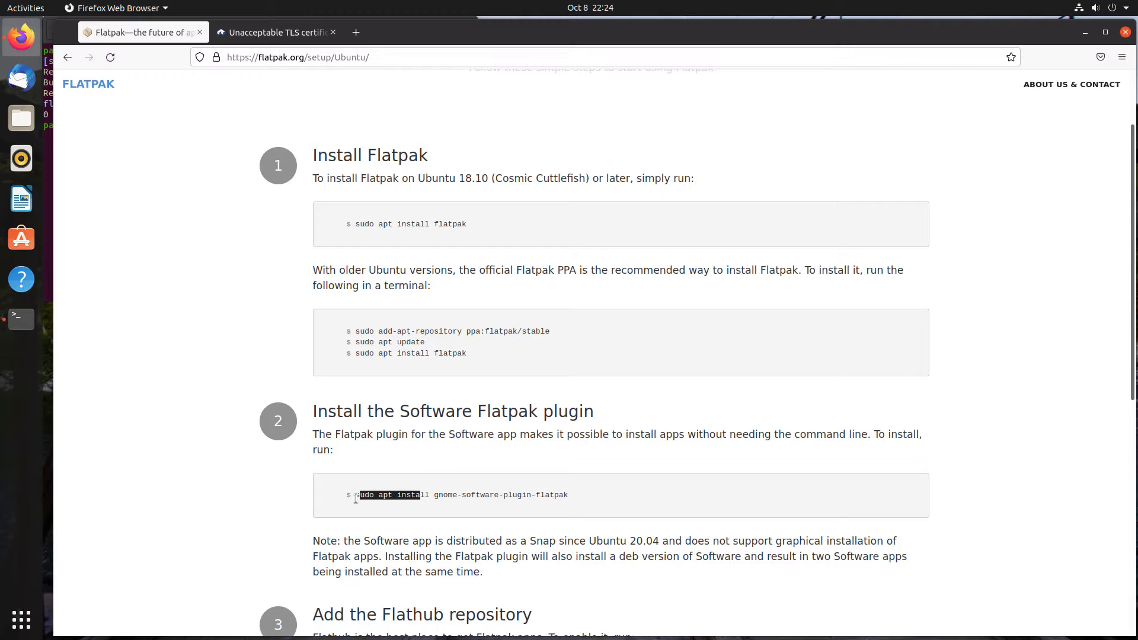
drag(356, 495, 570, 495)
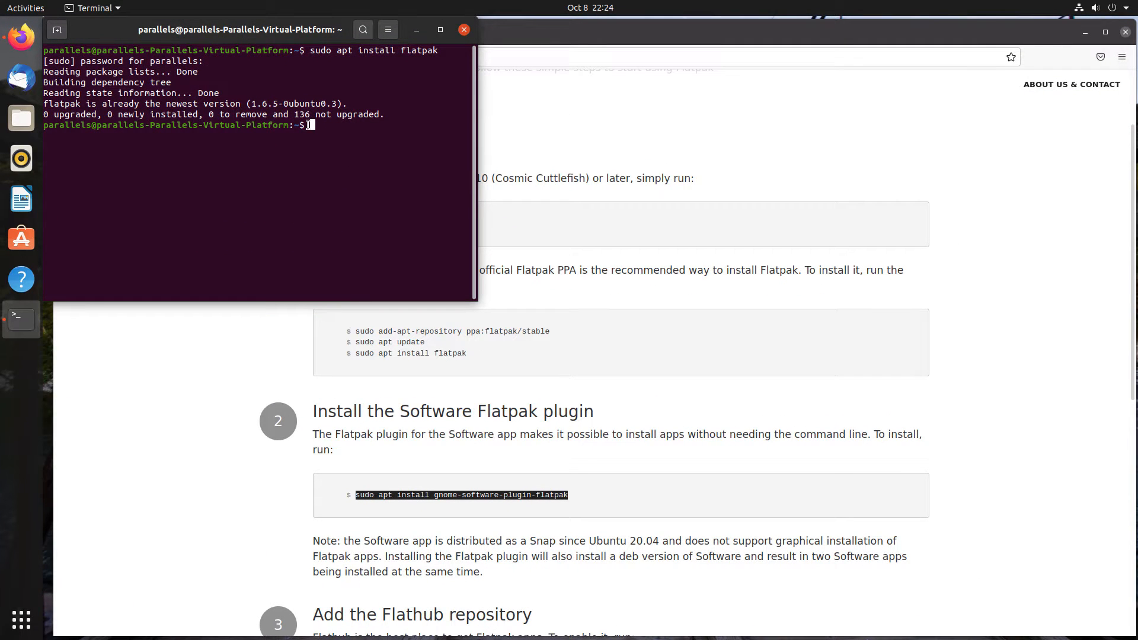
text(sudo apt install gnome-software-plugin-flatpak)
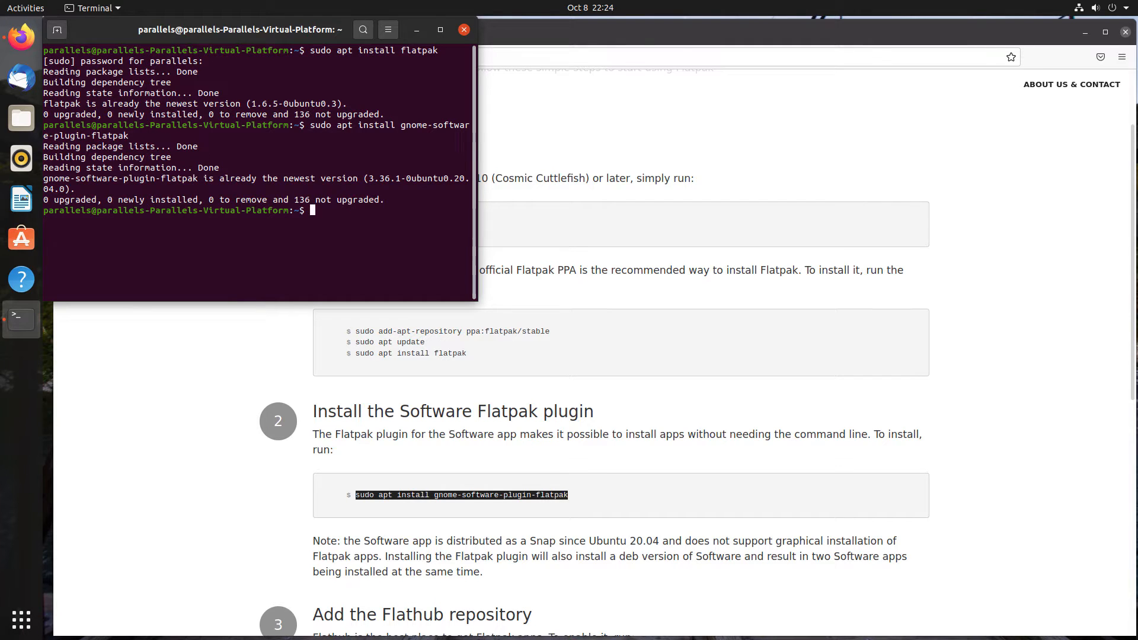
scroll(down, 3)
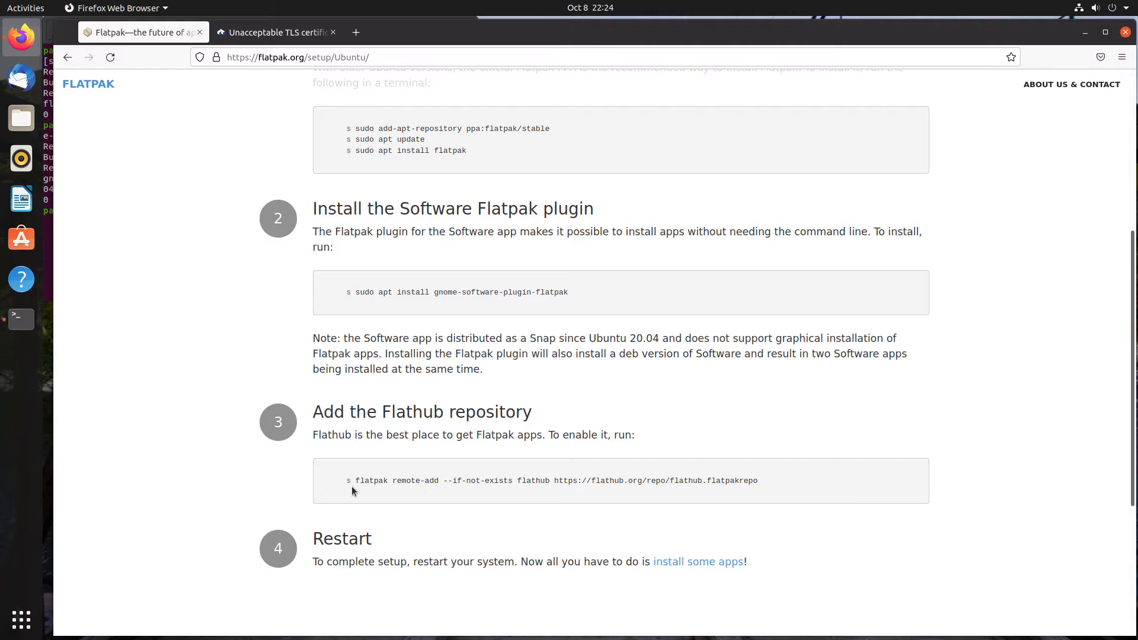
- Run 'flatpak remote-add --if-not-exists flathub' with the flathub.flatpakrepo URL in Terminal
drag(355, 480, 546, 480)
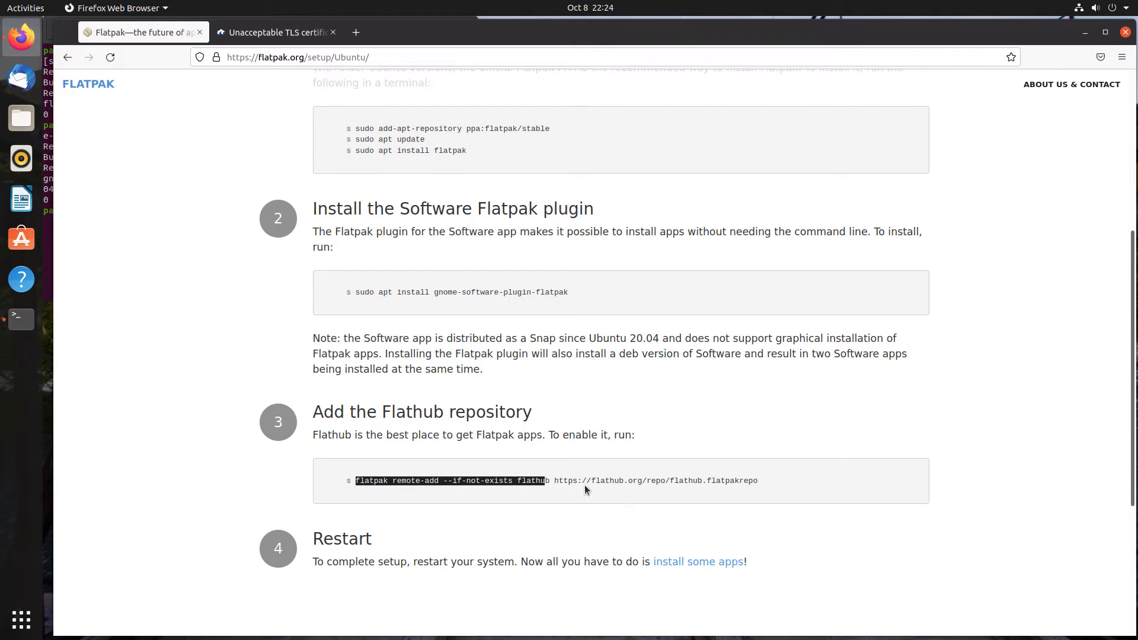
drag(550, 481, 758, 481)
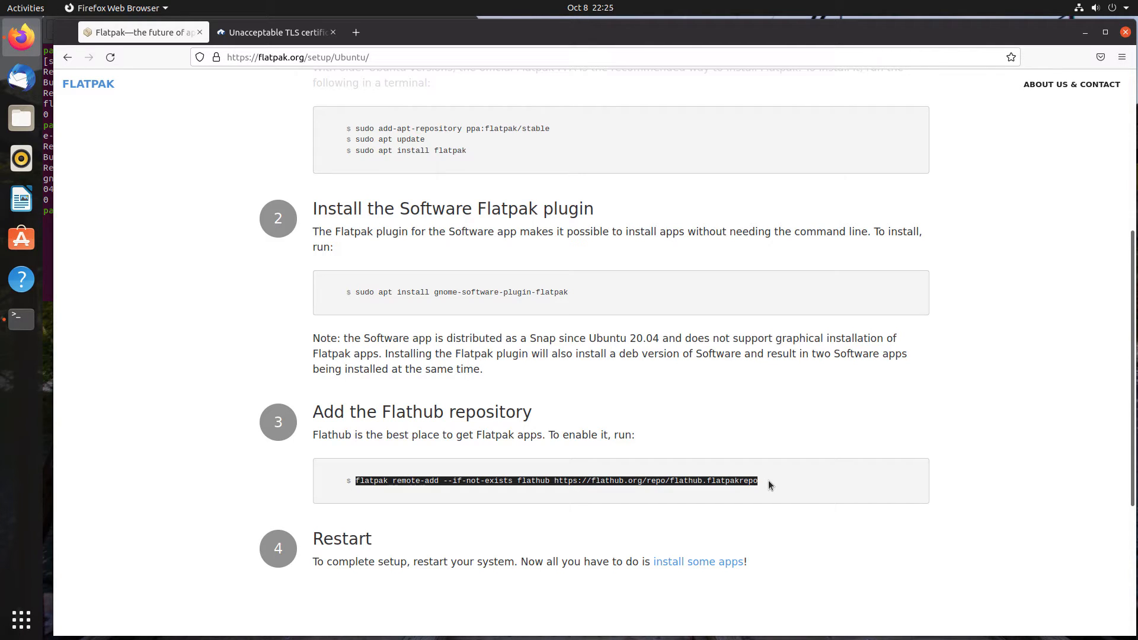
mouse_move(21, 319)
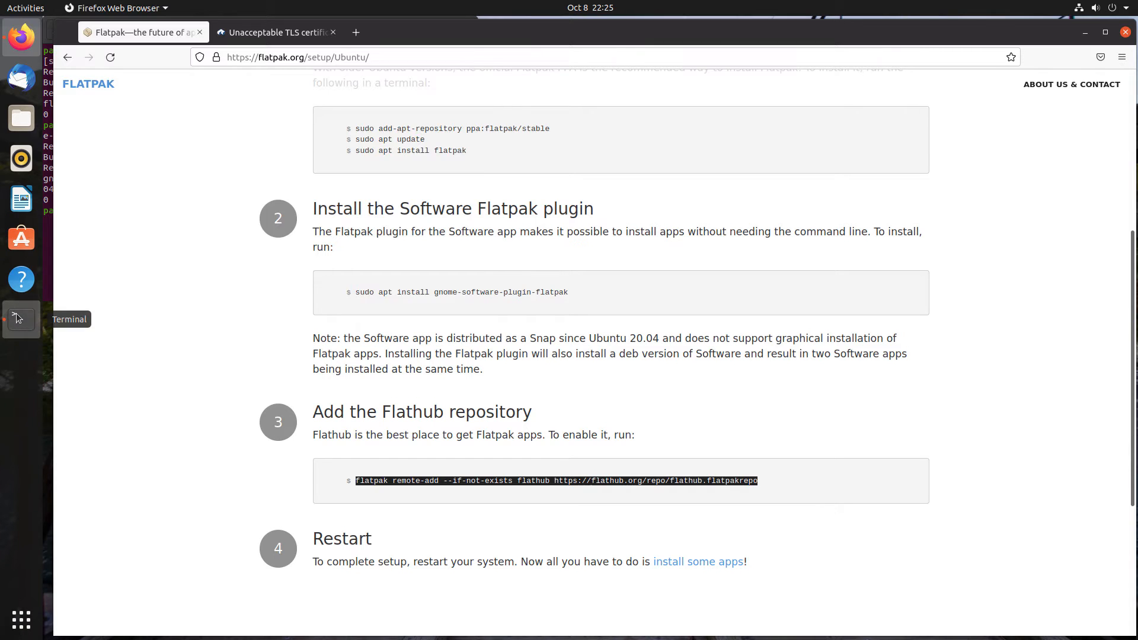
click(20, 318)
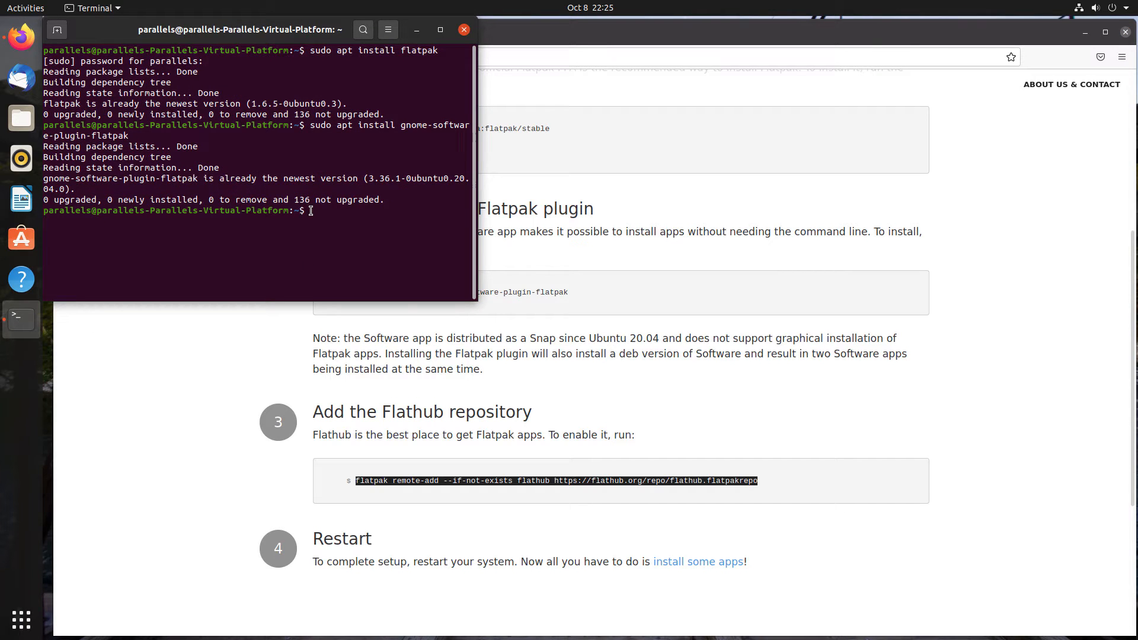
text(flatpak remote-add --if-not-exists flathub https://flathub.org/repo/flathub.flatpakrepo)
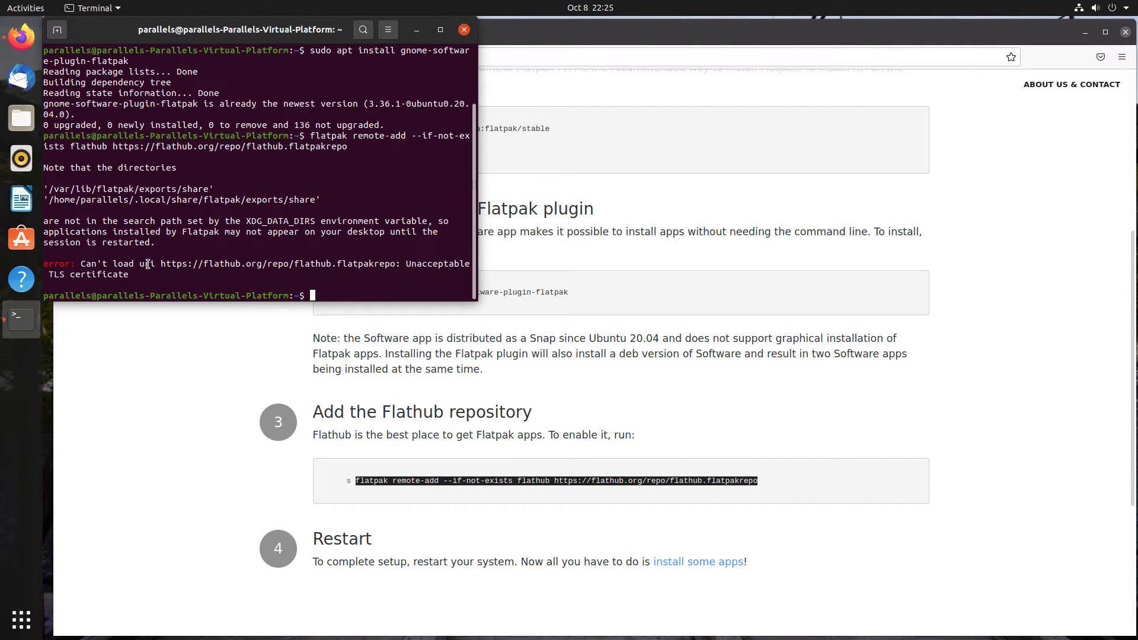
mouse_move(602, 45)
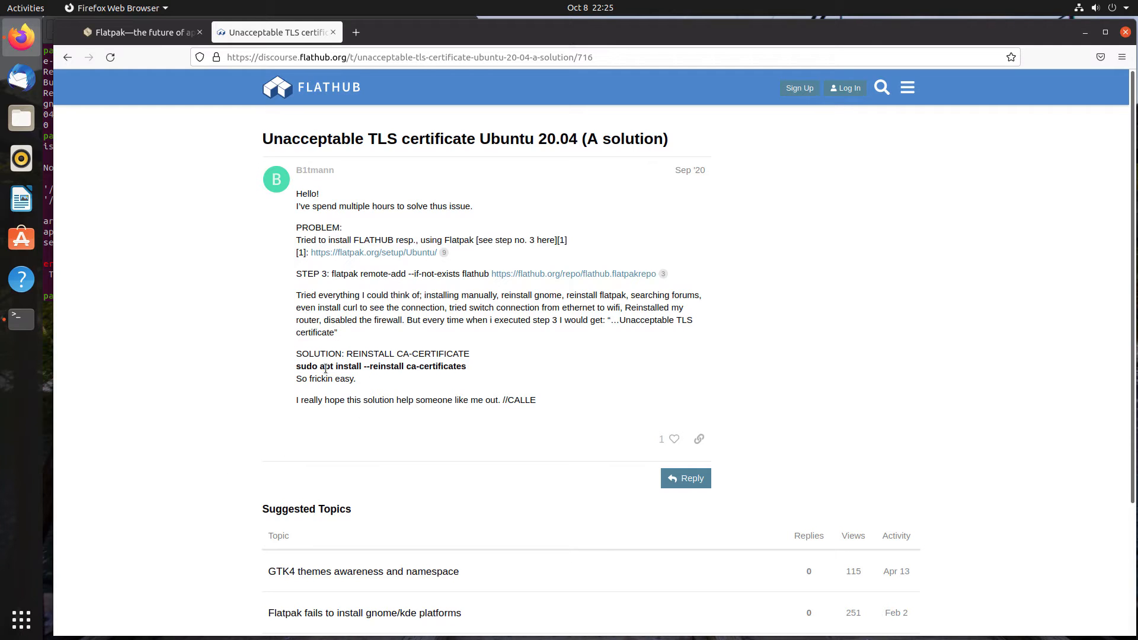
- Select 'sudo apt install --reinstall ca-certificates' in the Flathub forum post
drag(297, 365, 356, 378)
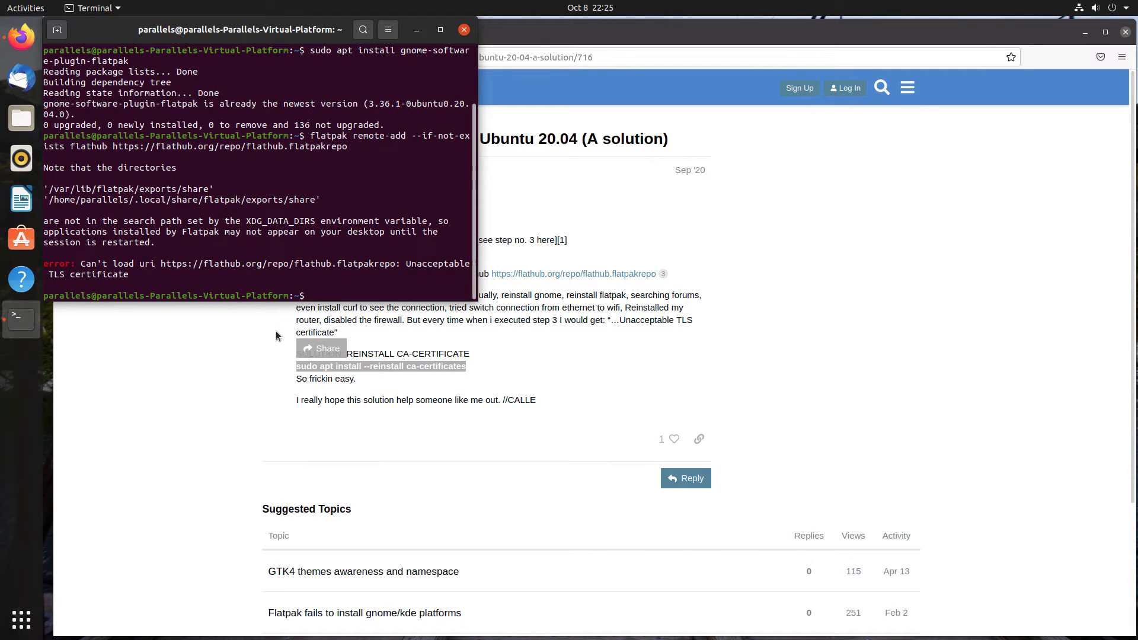
- Paste the ca-certificates reinstall command into Terminal and run it
right_click(312, 295)
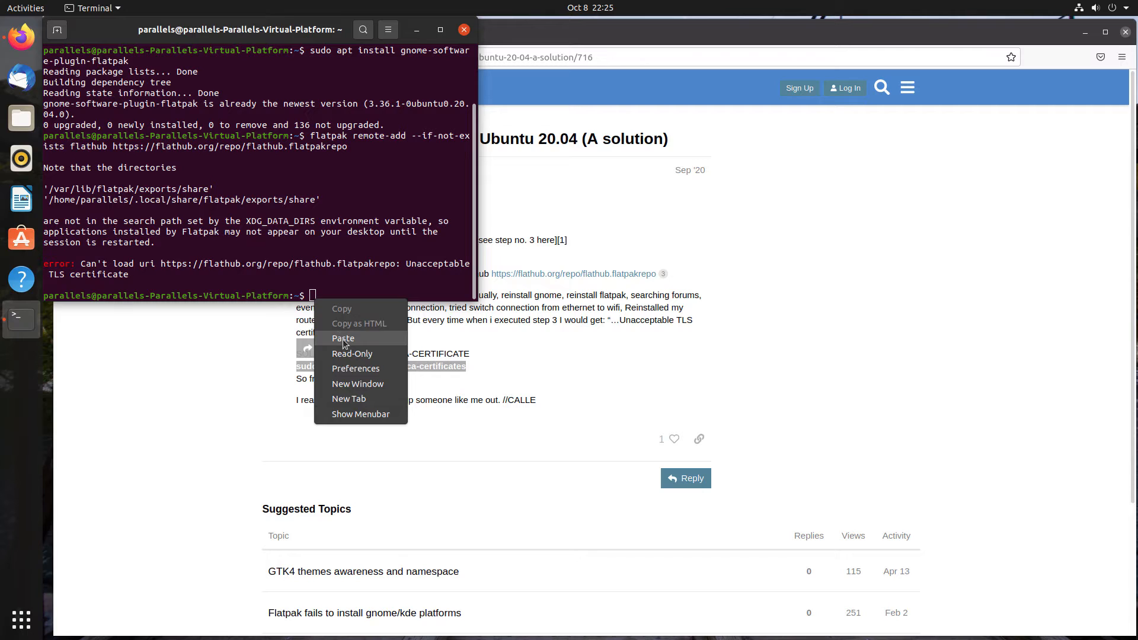
click(343, 338)
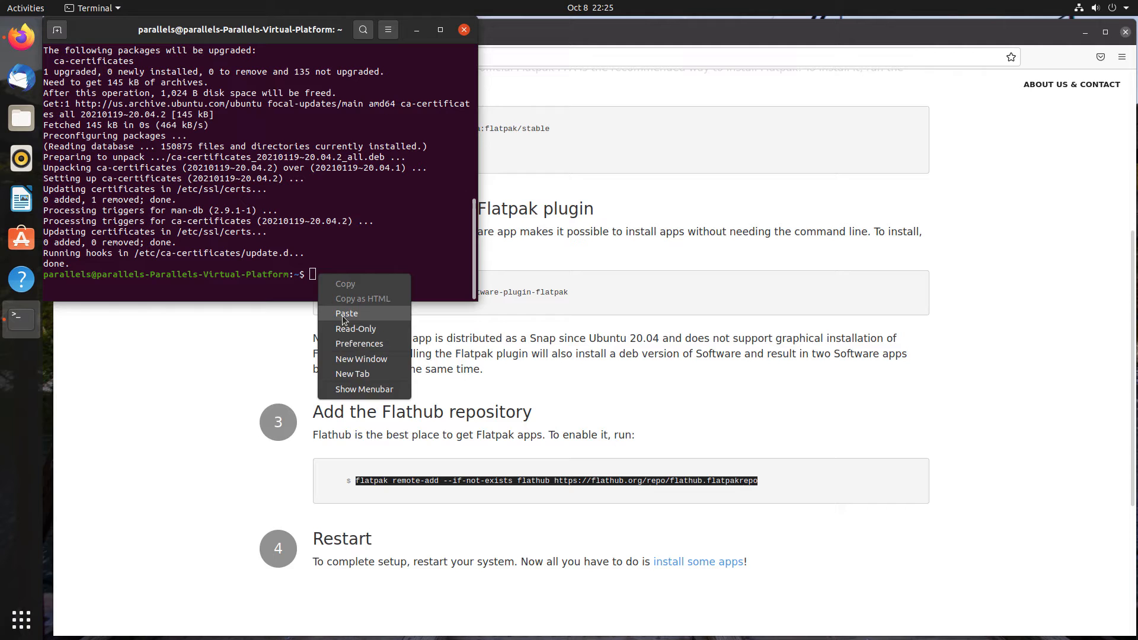
- Paste the flatpak remote-add Flathub command and enter the authentication password
click(346, 313)
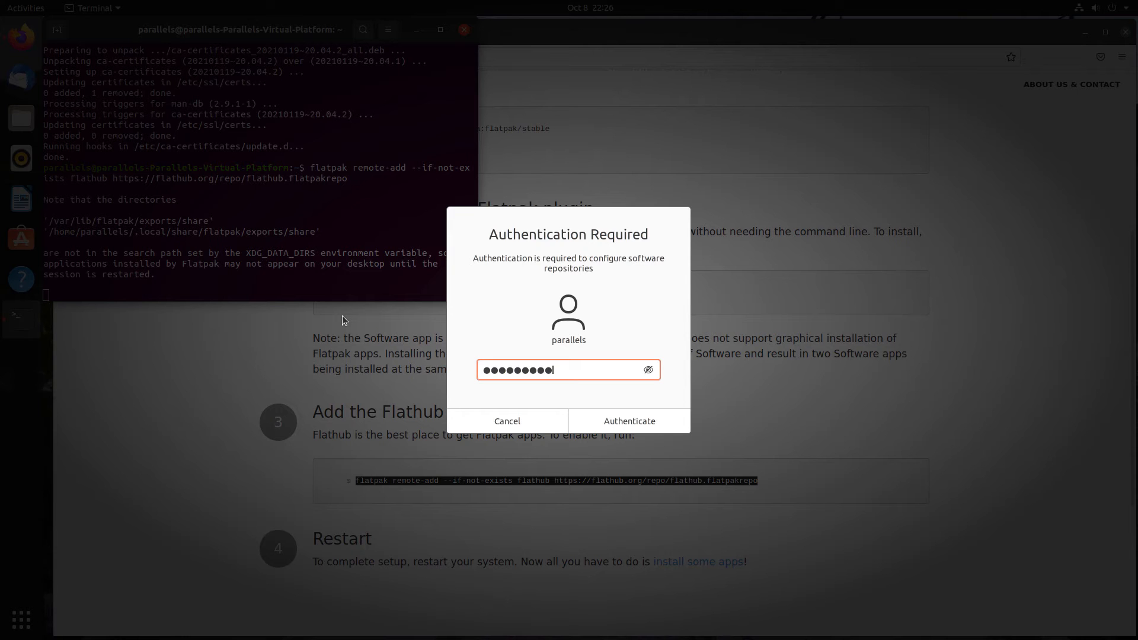
text(••)
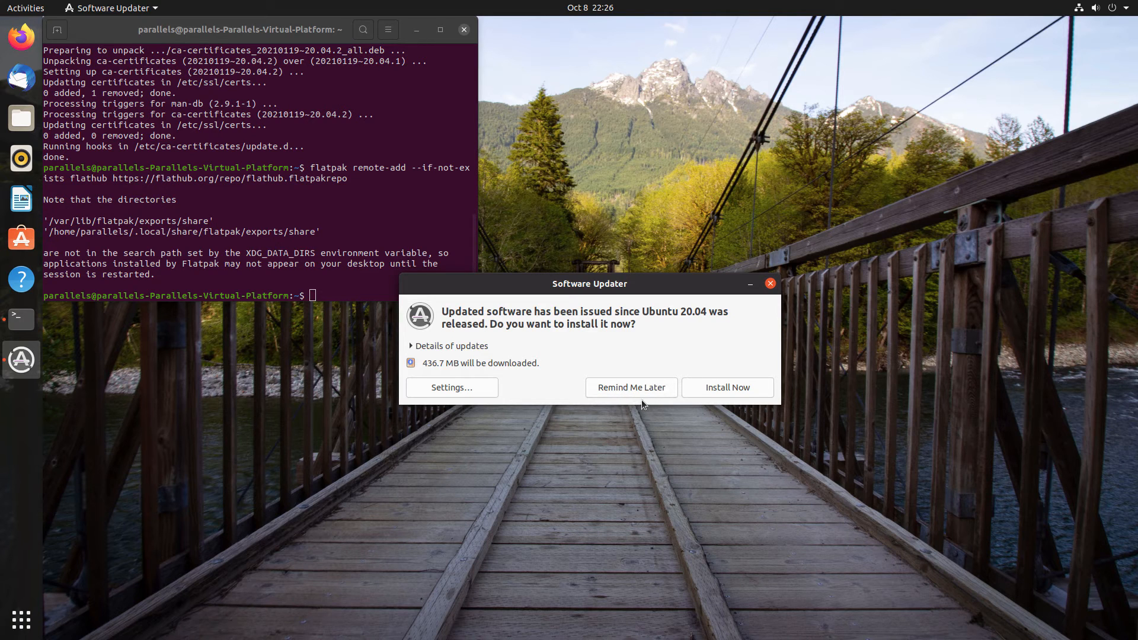
mouse_move(1126, 13)
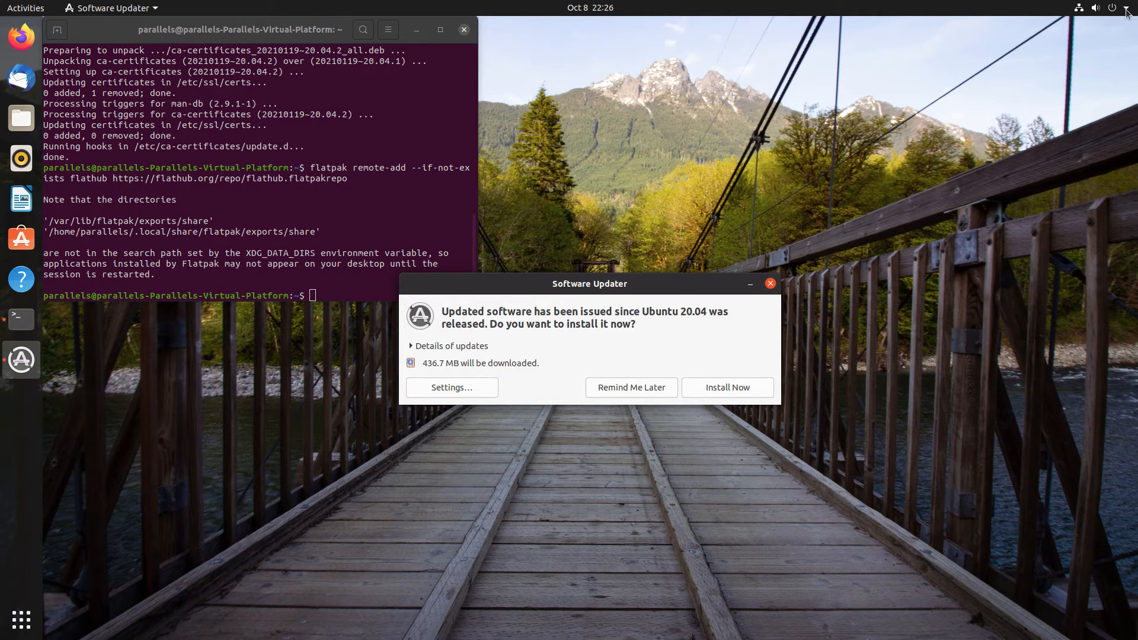
- Open the top-right system menu to restart the computer
click(1127, 8)
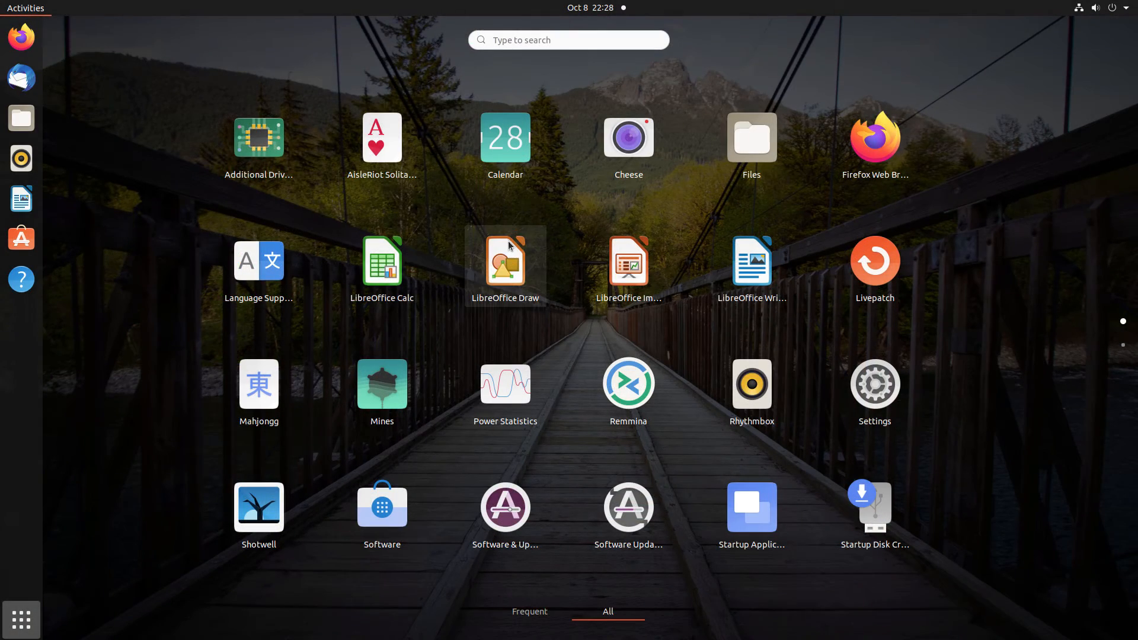
mouse_move(382, 506)
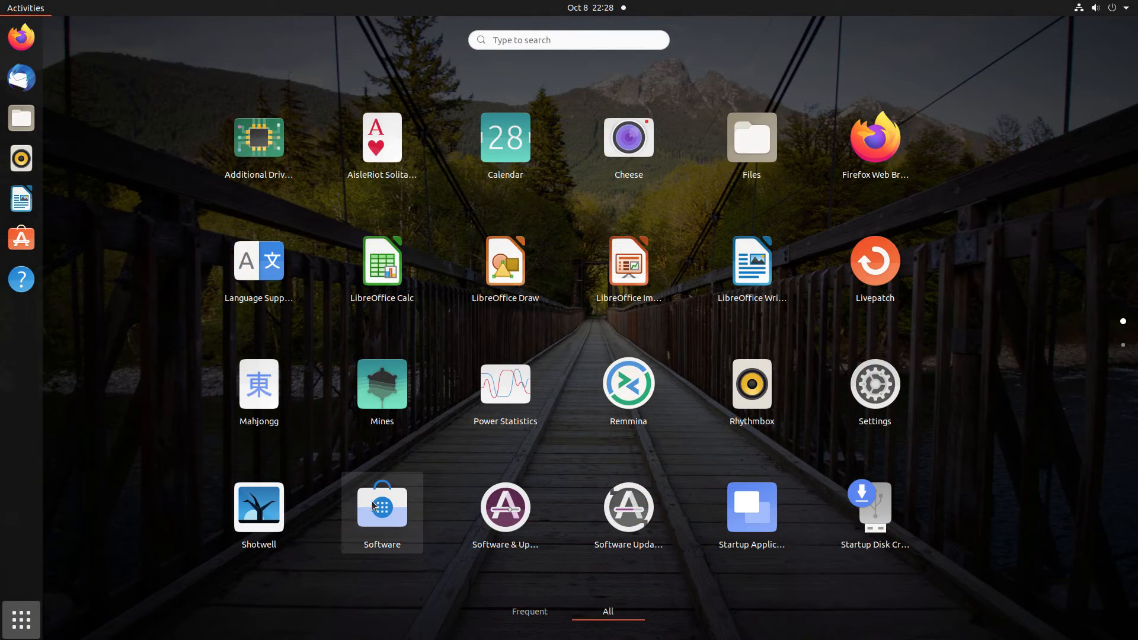
mouse_move(390, 504)
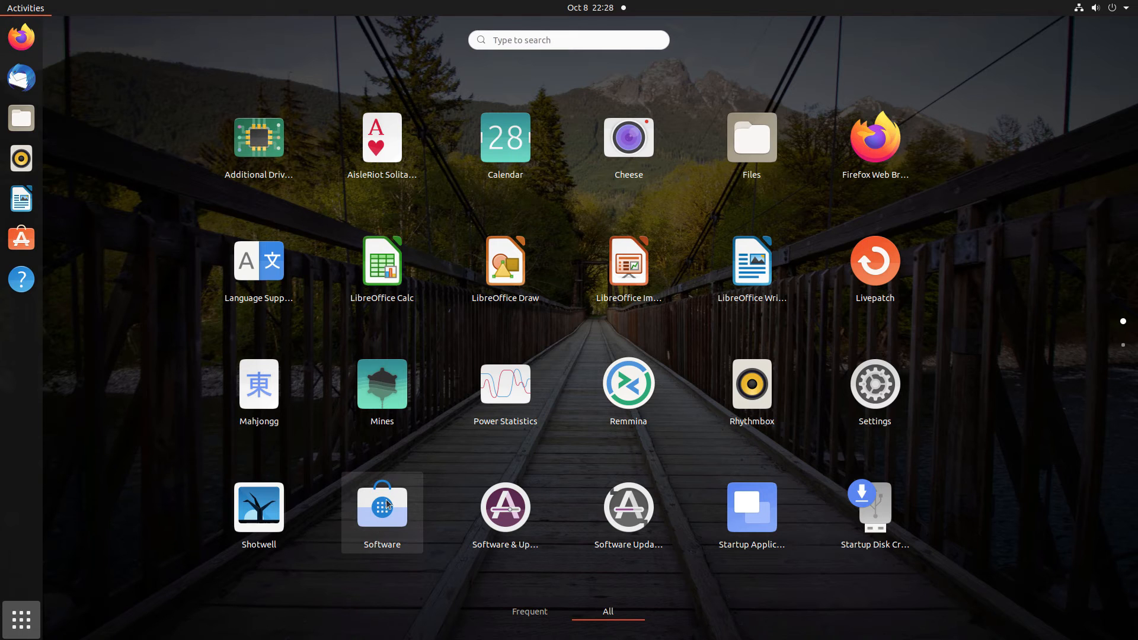
mouse_move(398, 521)
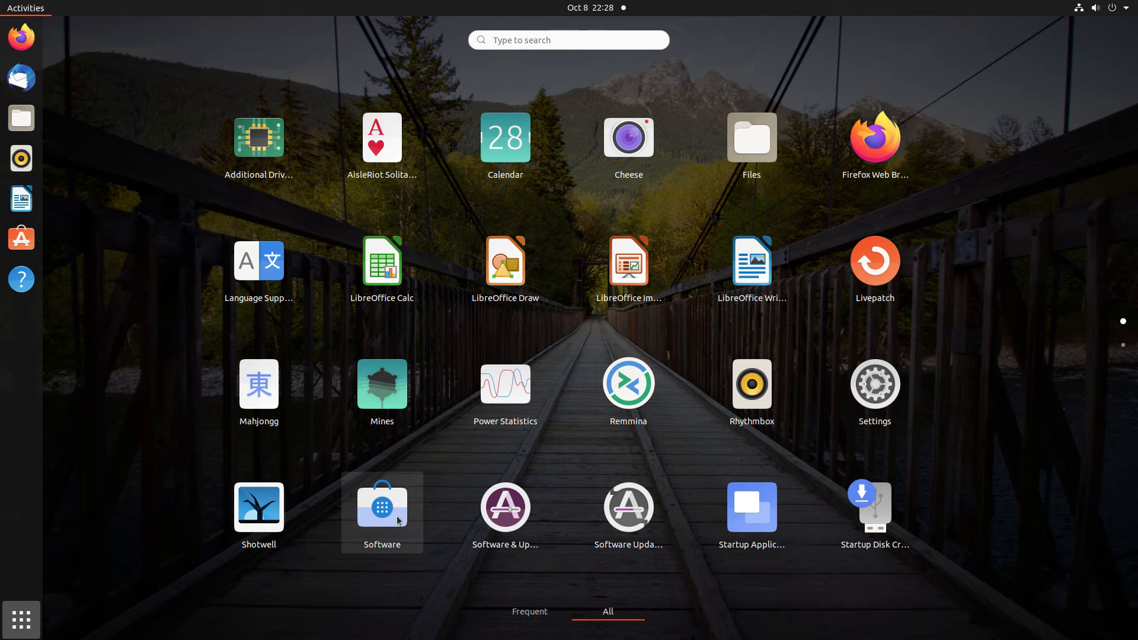
mouse_move(408, 520)
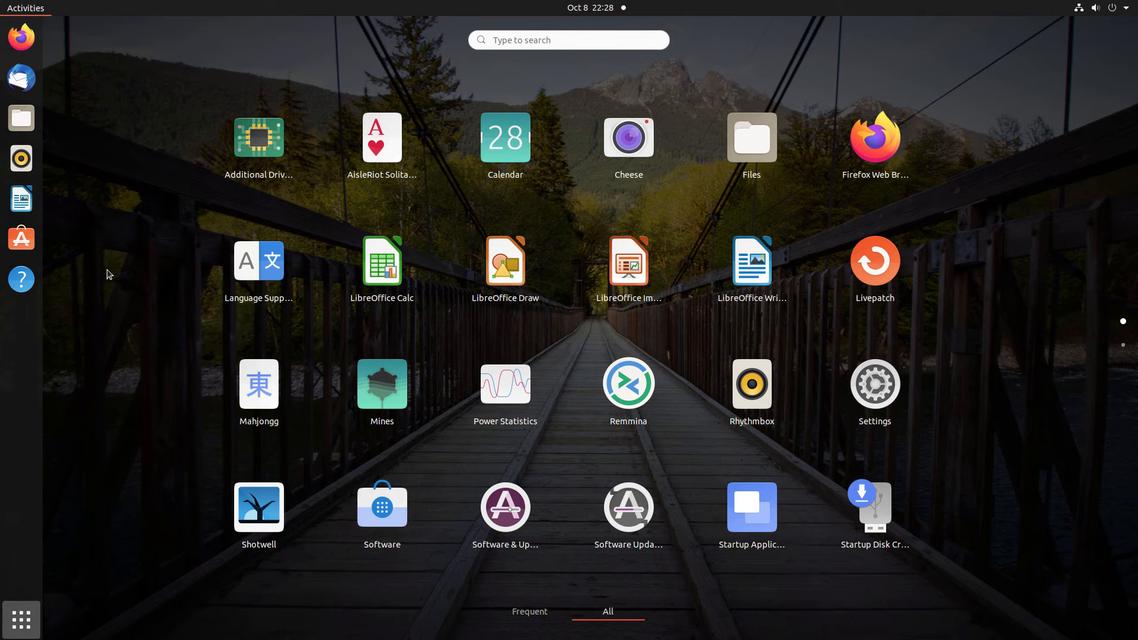
mouse_move(21, 239)
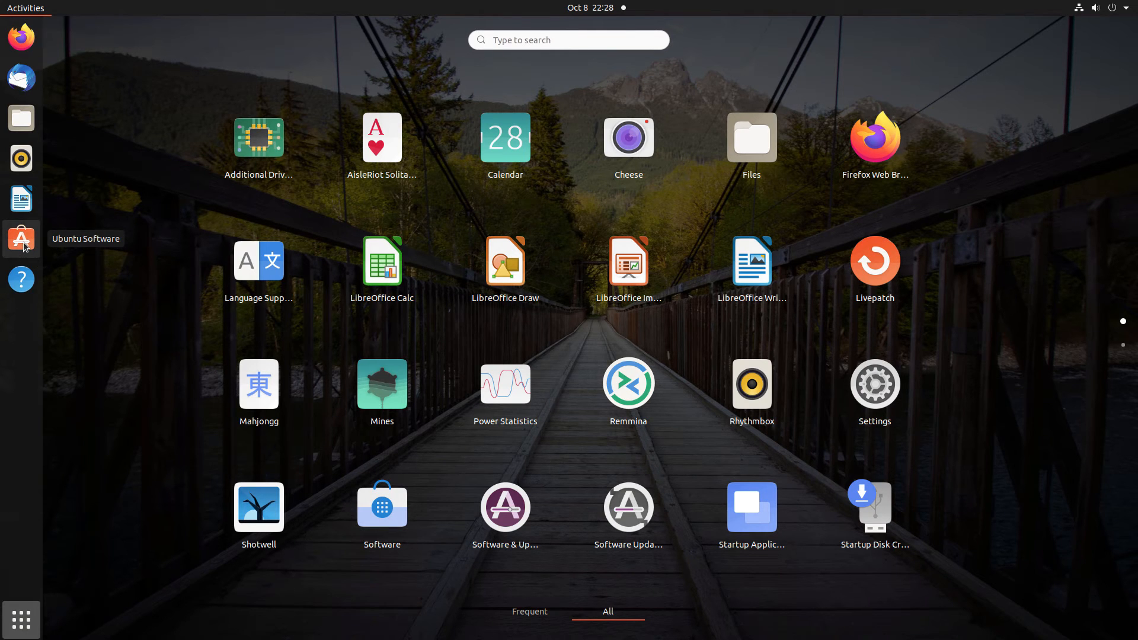
mouse_move(30, 246)
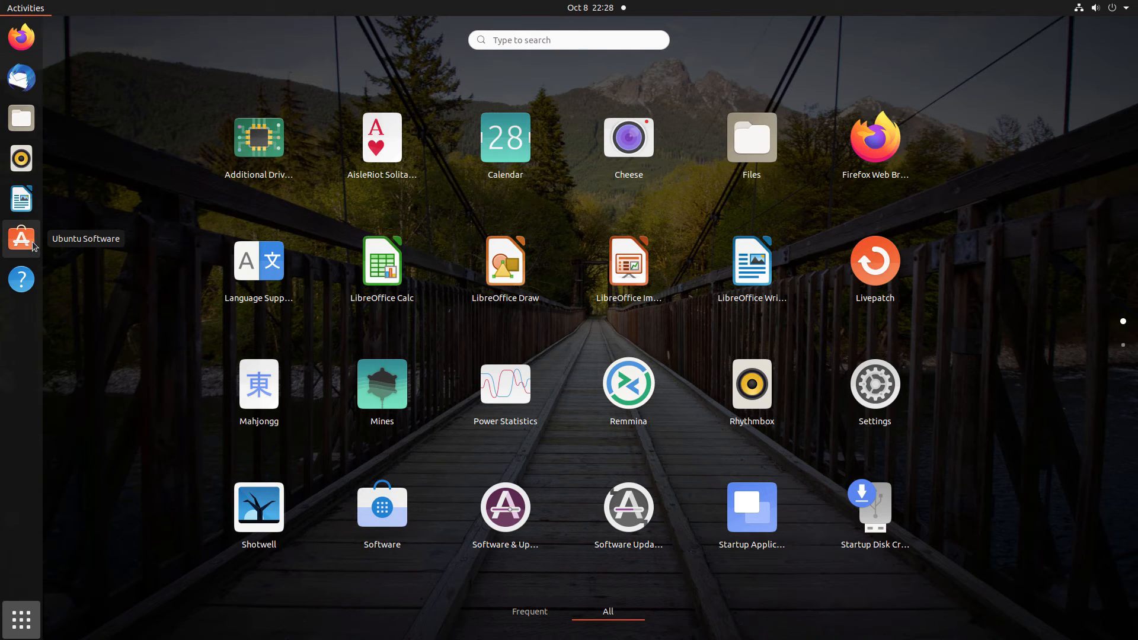
mouse_move(17, 246)
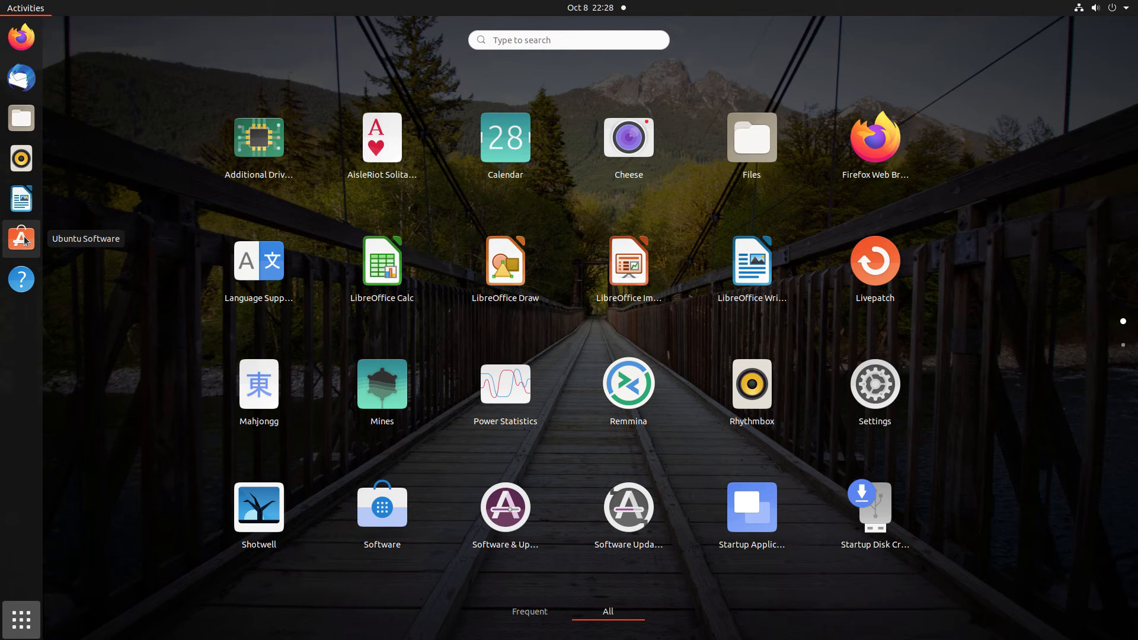
mouse_move(381, 506)
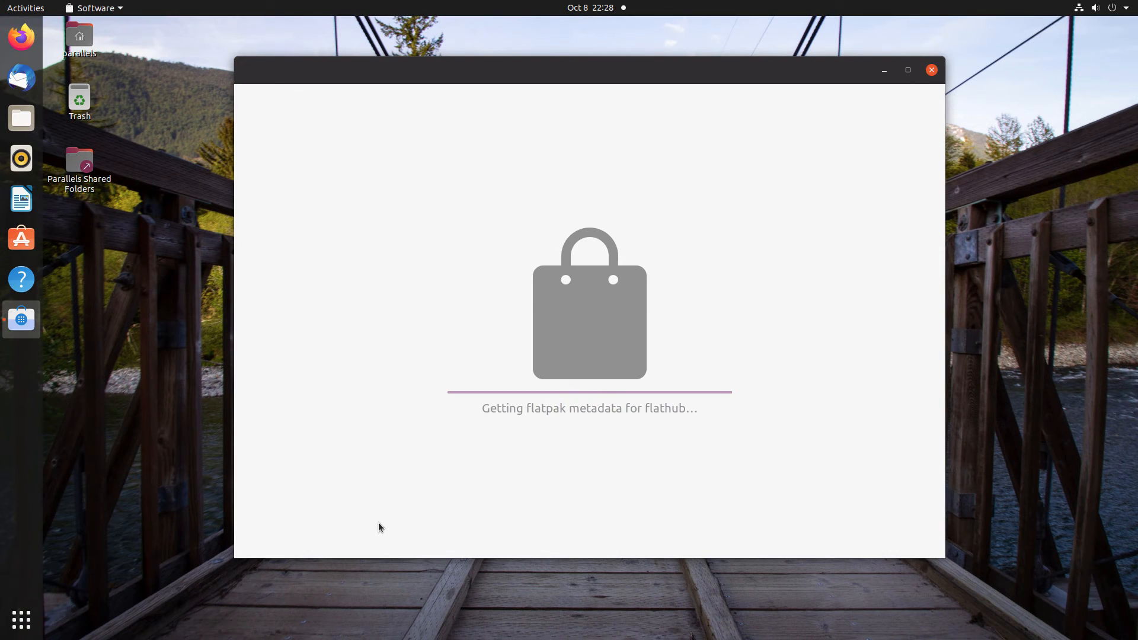
mouse_move(387, 526)
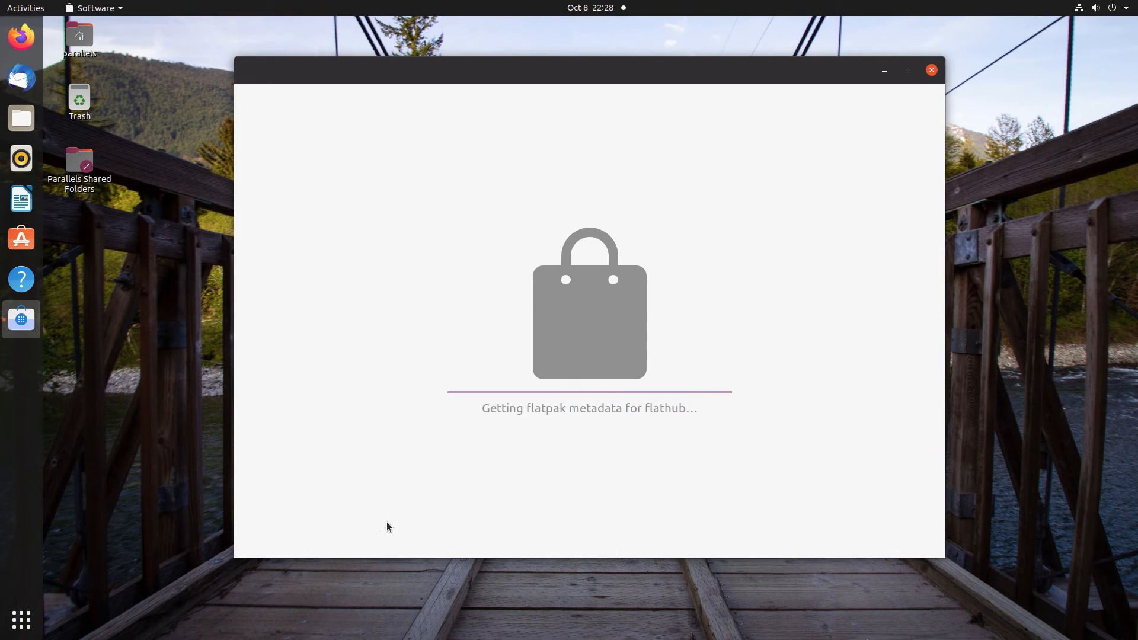
mouse_move(379, 509)
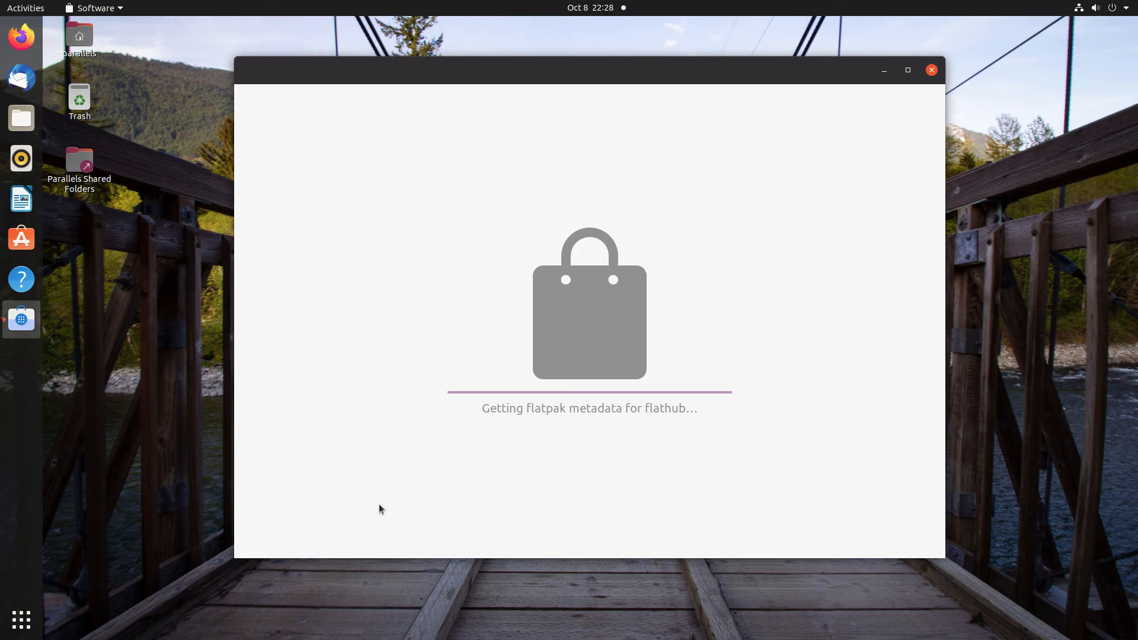
mouse_move(388, 490)
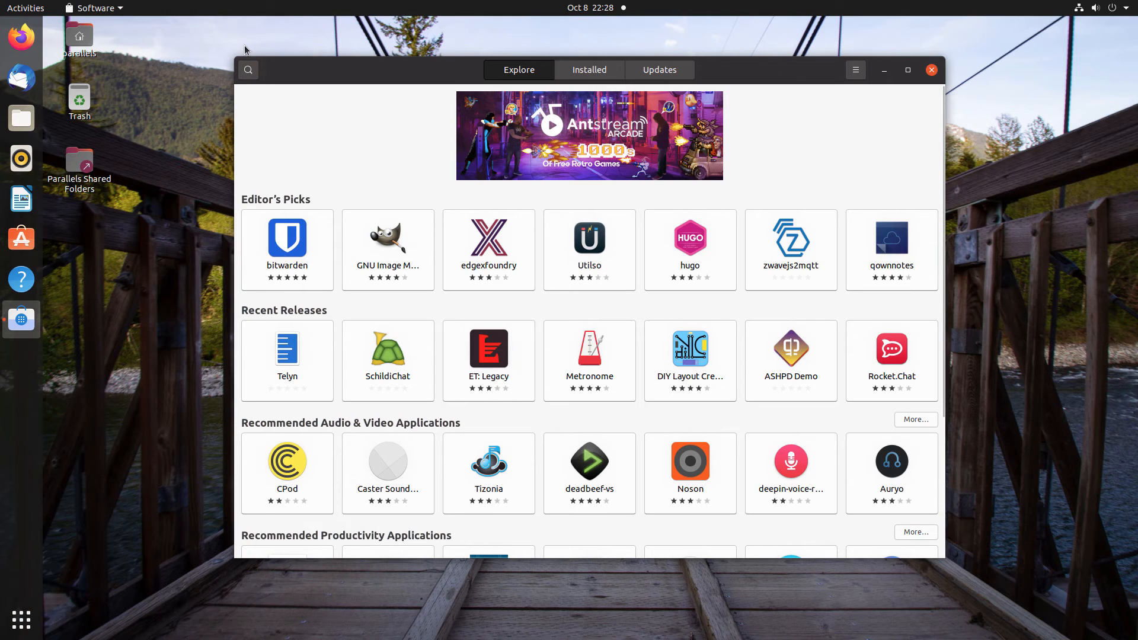
- Search 'libre', open the LibreOffice productivity suite listing, then return to the results
click(248, 70)
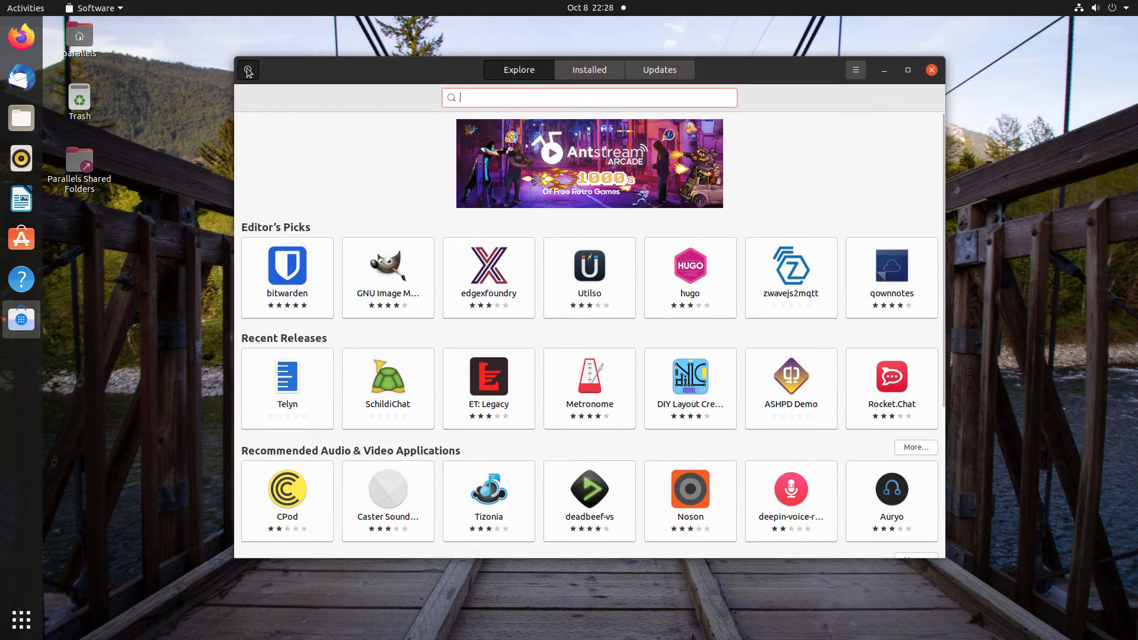
text(libreoffice)
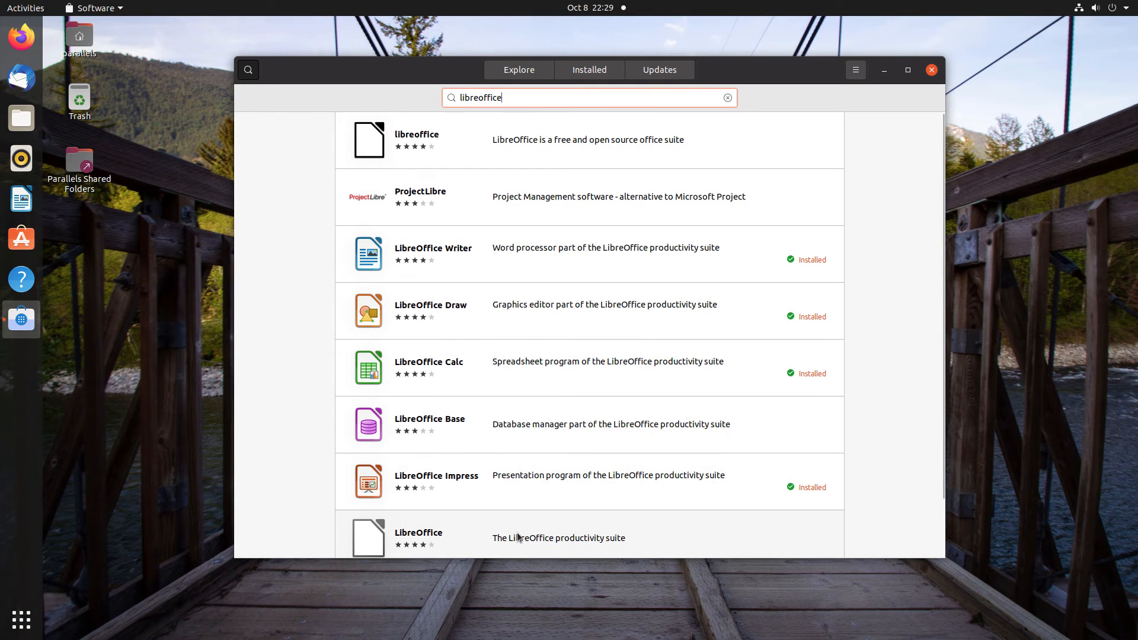
scroll(down, 3)
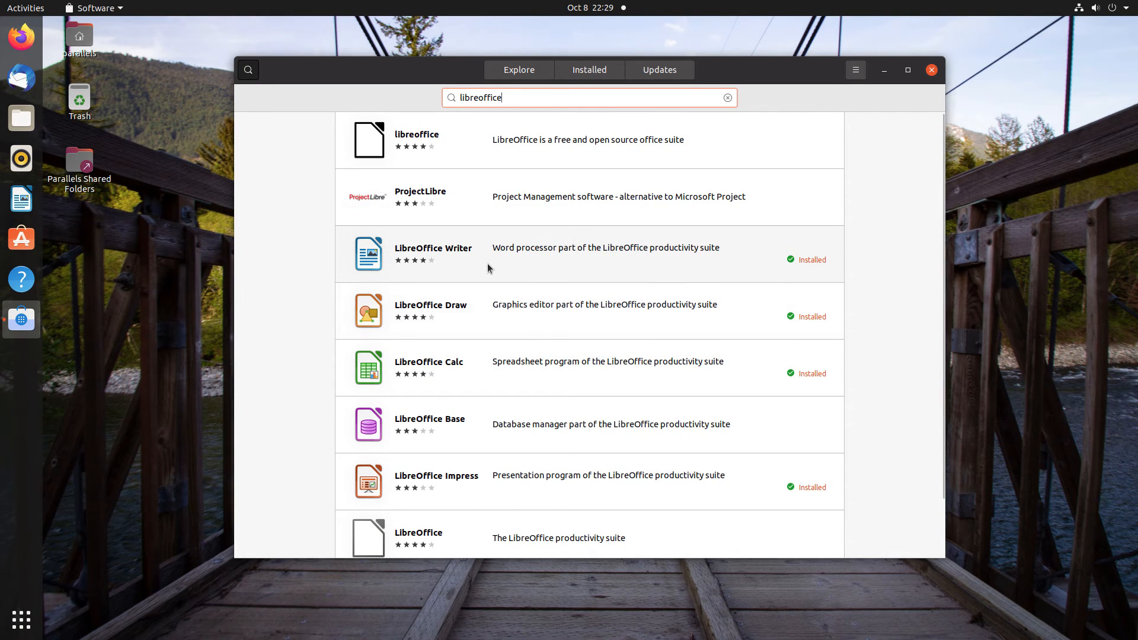
scroll(down, 3)
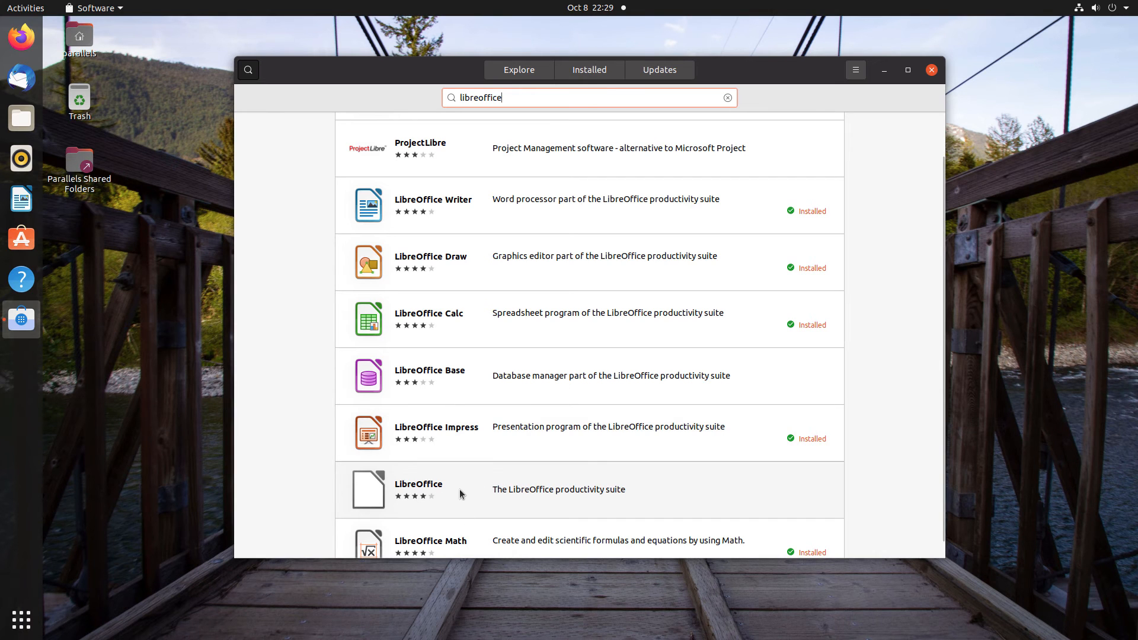
click(418, 489)
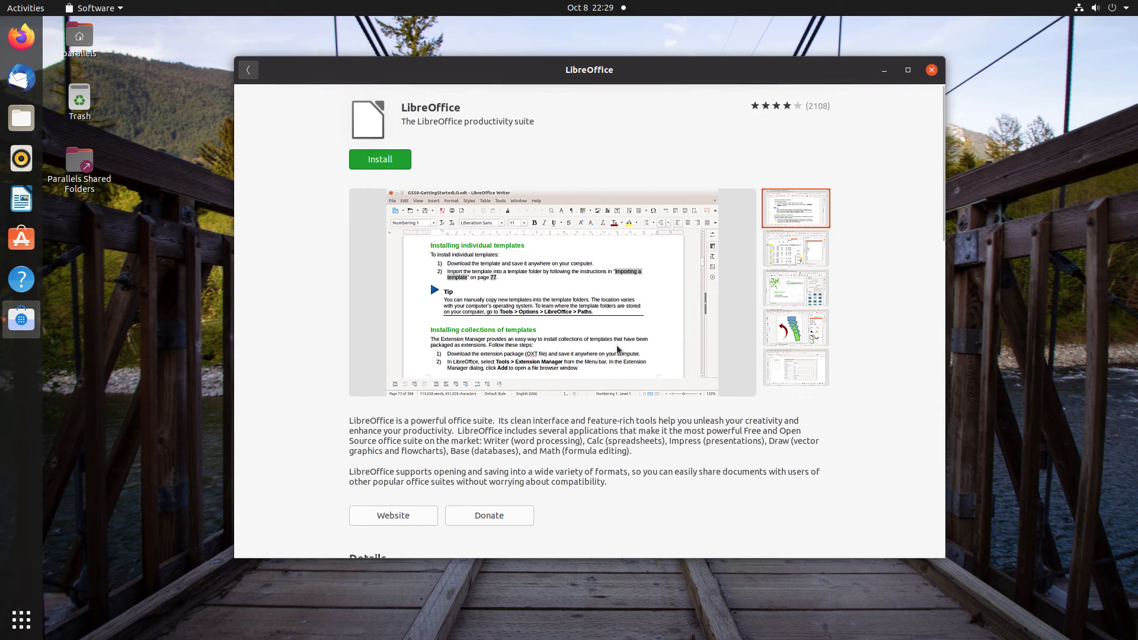
click(248, 70)
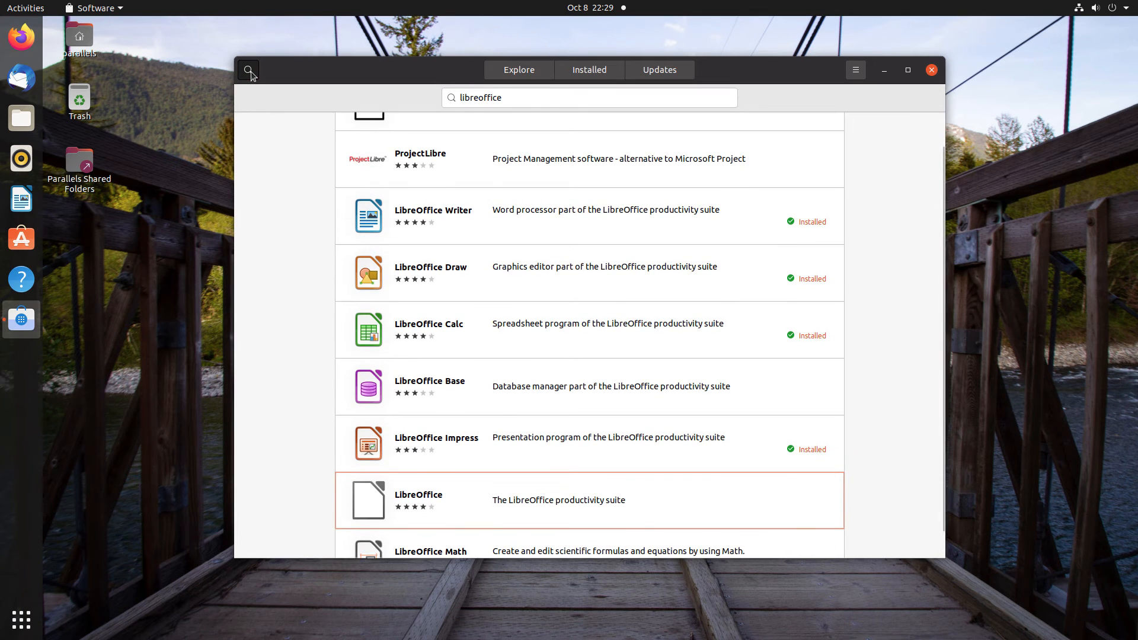
- Search for 'gimp' and open the GNU Image Manipulation Program listing (Flathub, 2.10.28)
click(588, 98)
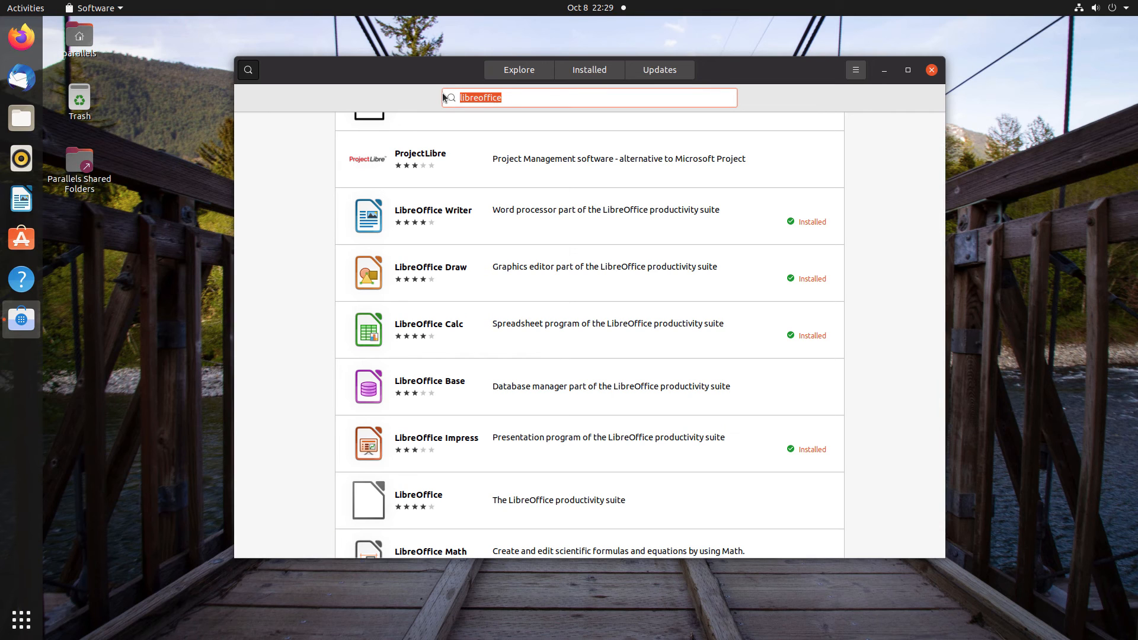
text(gimp)
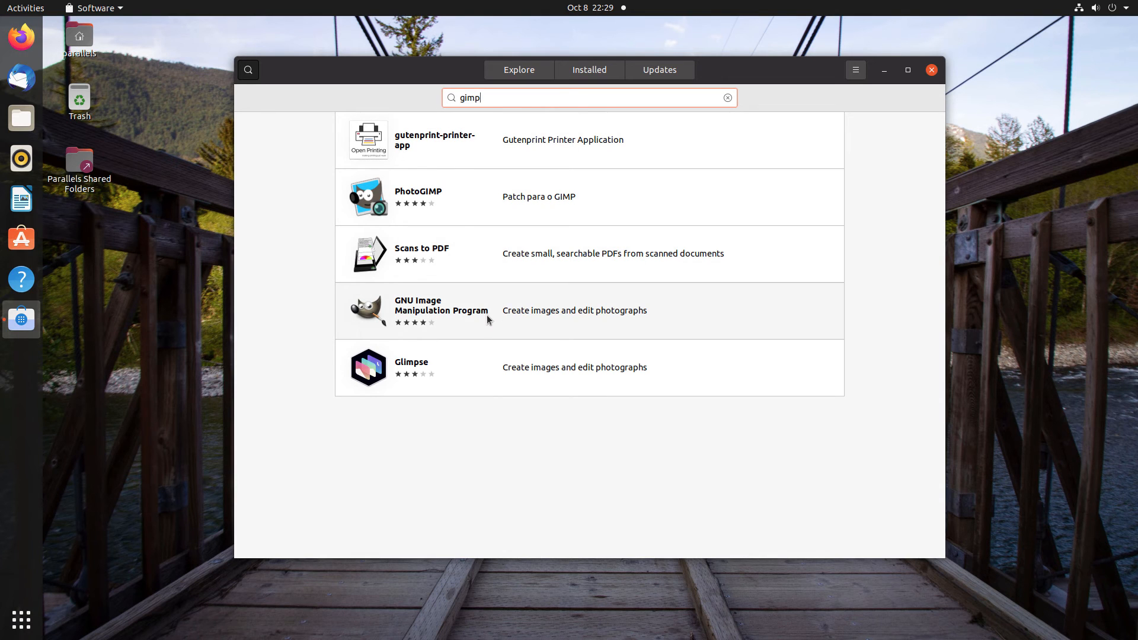
click(441, 310)
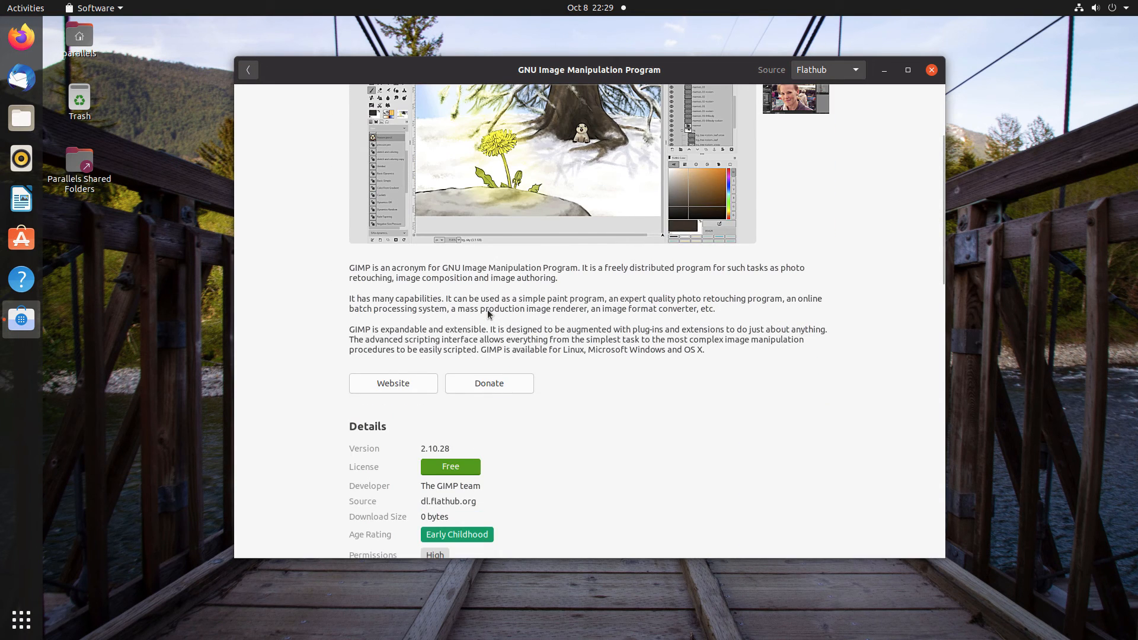